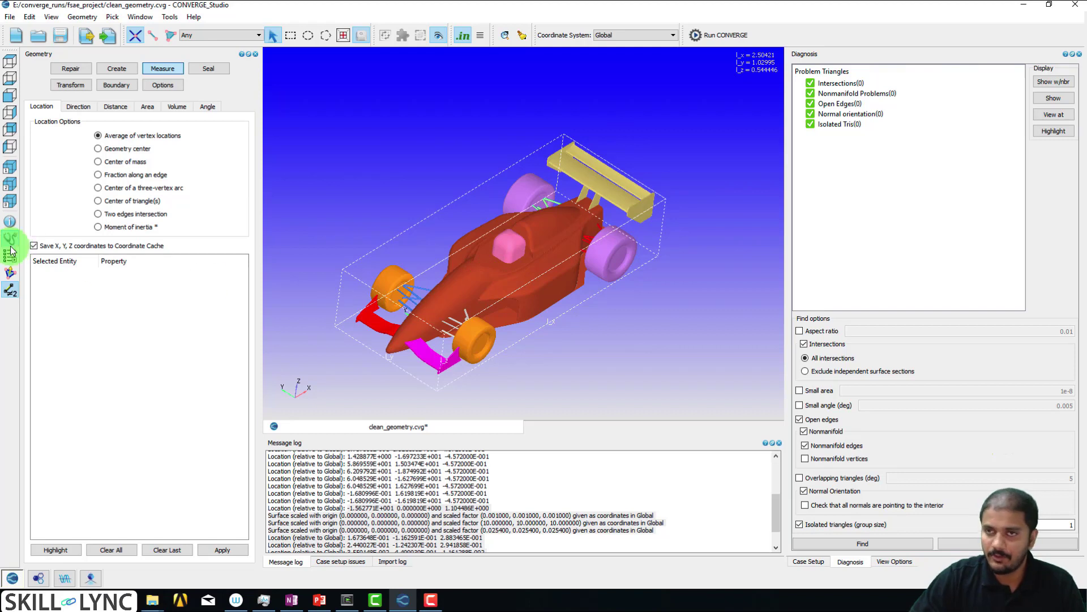
mouse_move(10, 261)
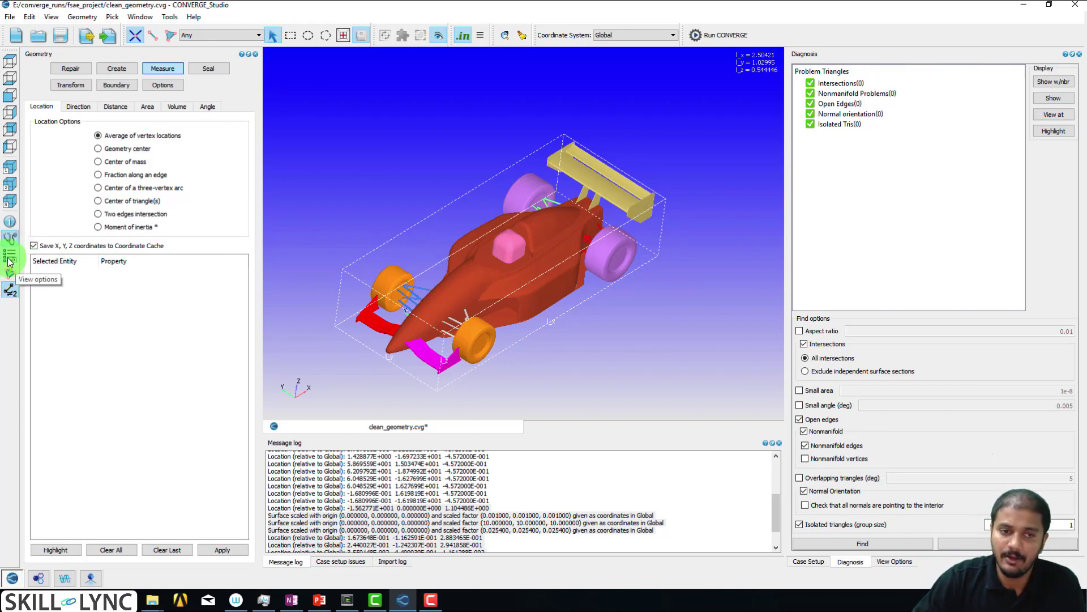
- Toggle the Edge display on and off, leaving the tire as plain surfaces
left_click(9, 254)
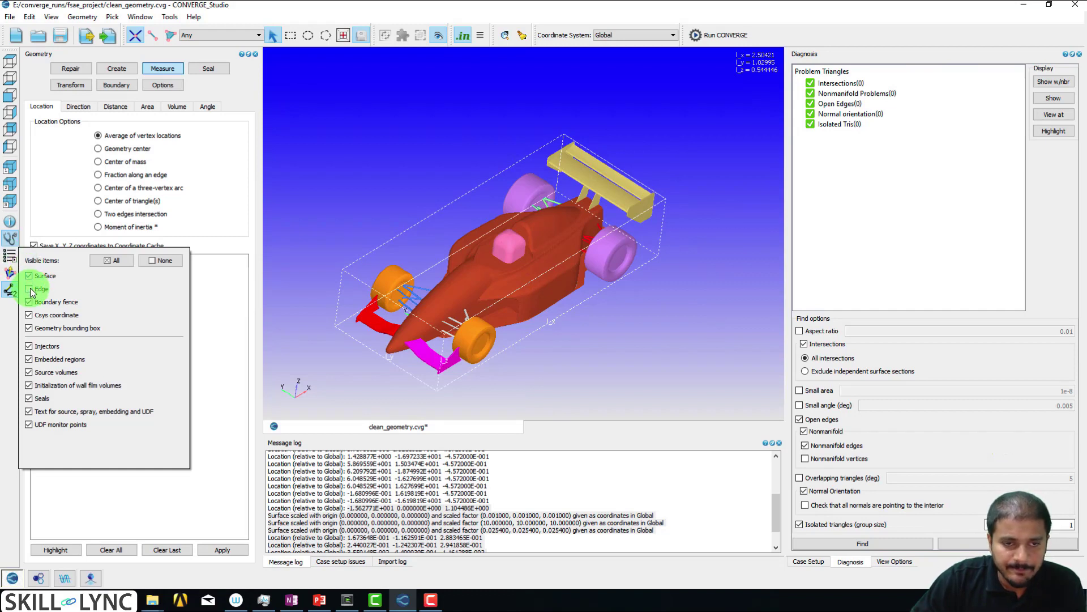
left_click(30, 288)
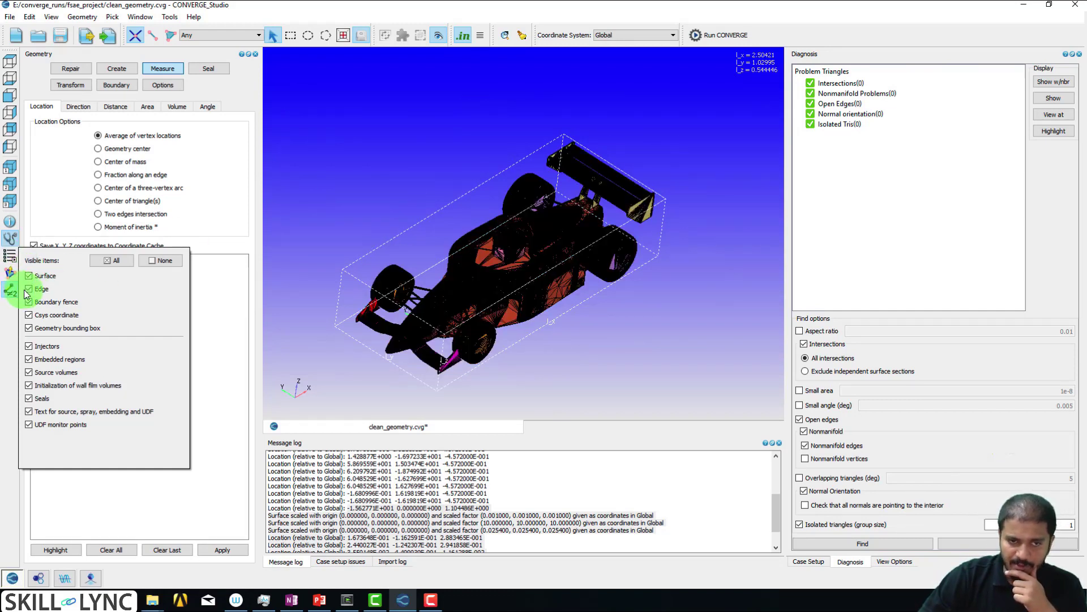
left_click(28, 289)
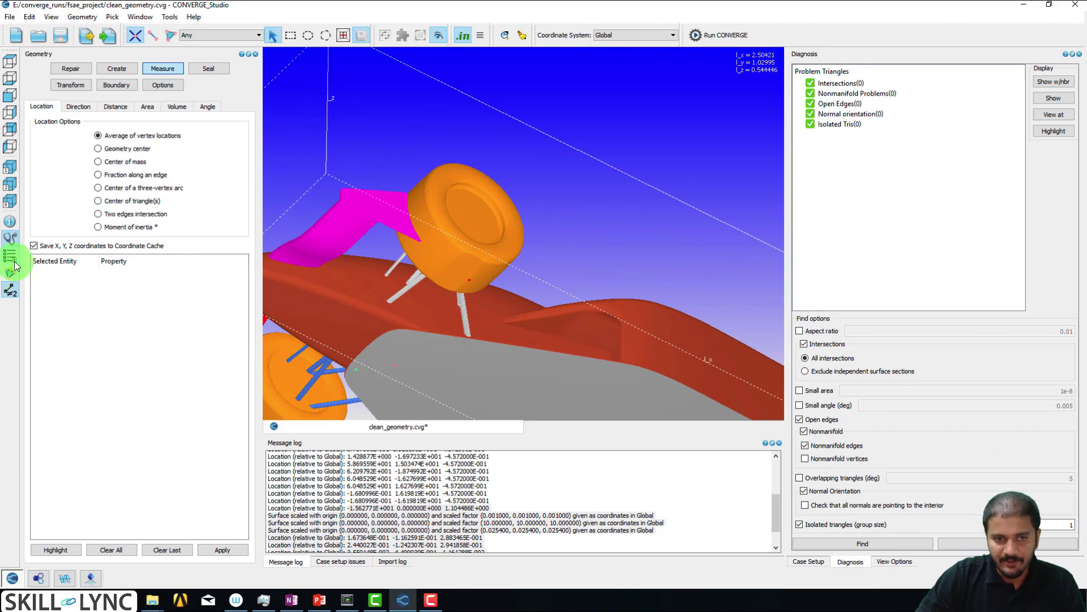
- Show the tire's triangle mesh edges and orbit around its flat contact patch
left_click(9, 255)
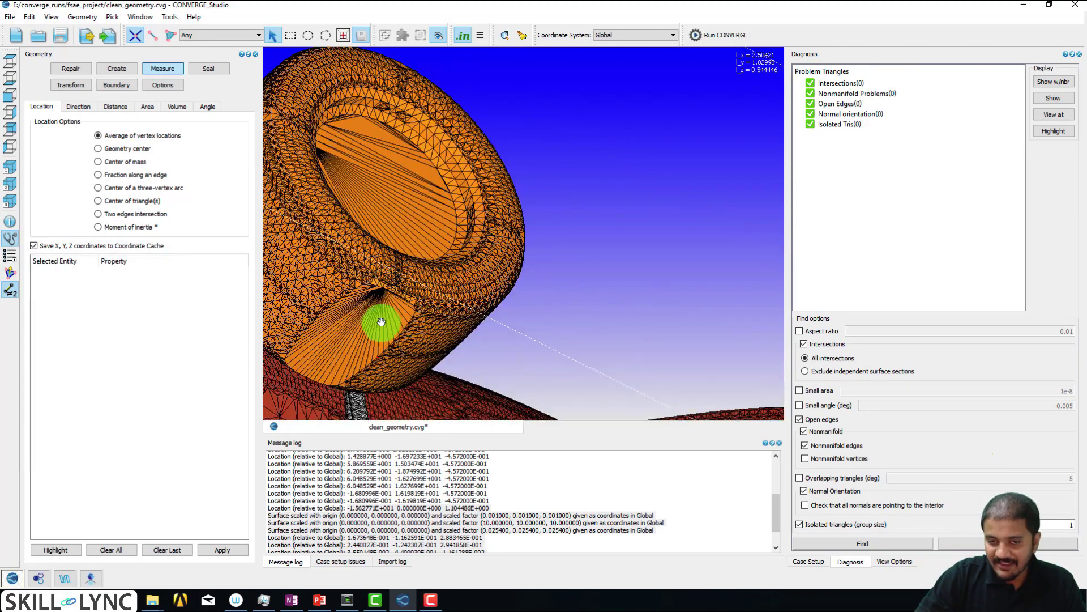
left_click_drag(381, 319, 378, 381)
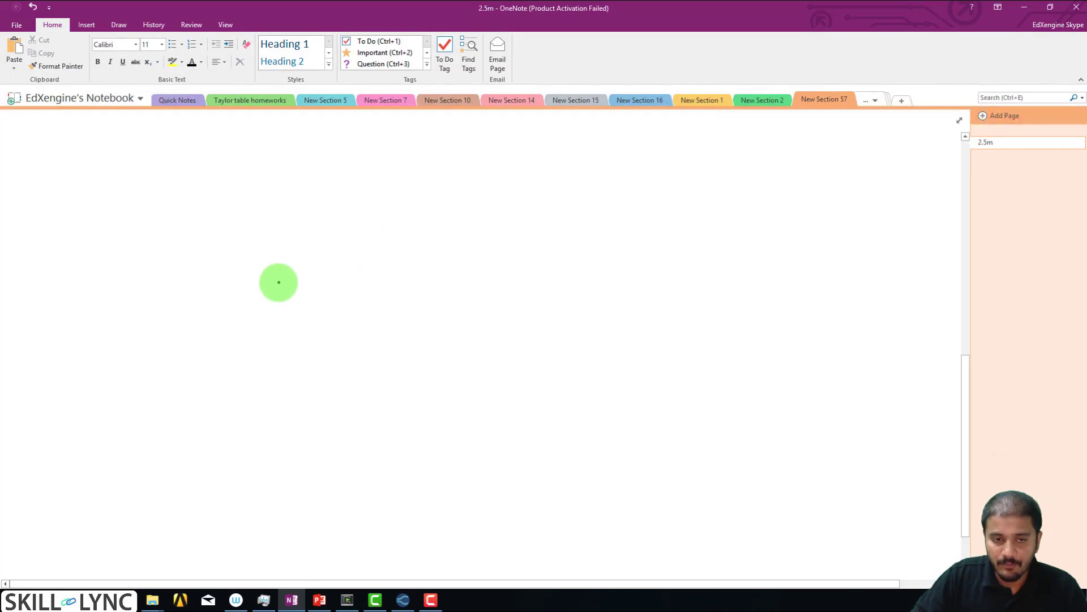
- Sketch a tunnel box with a tire on its floor, plus a tire on a ground line
left_click_drag(284, 266, 630, 370)
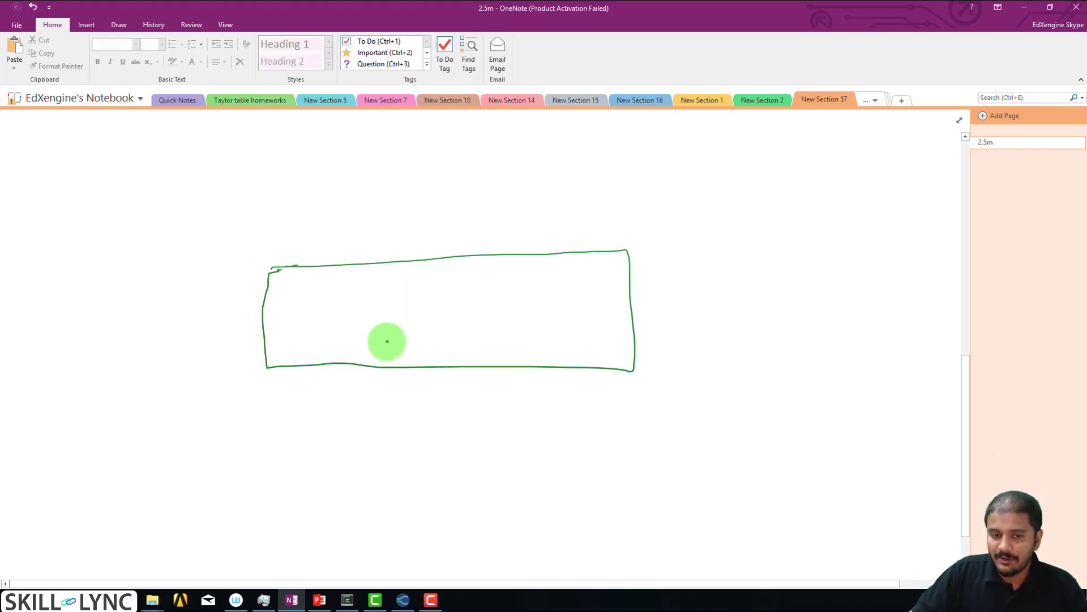
mouse_move(406, 316)
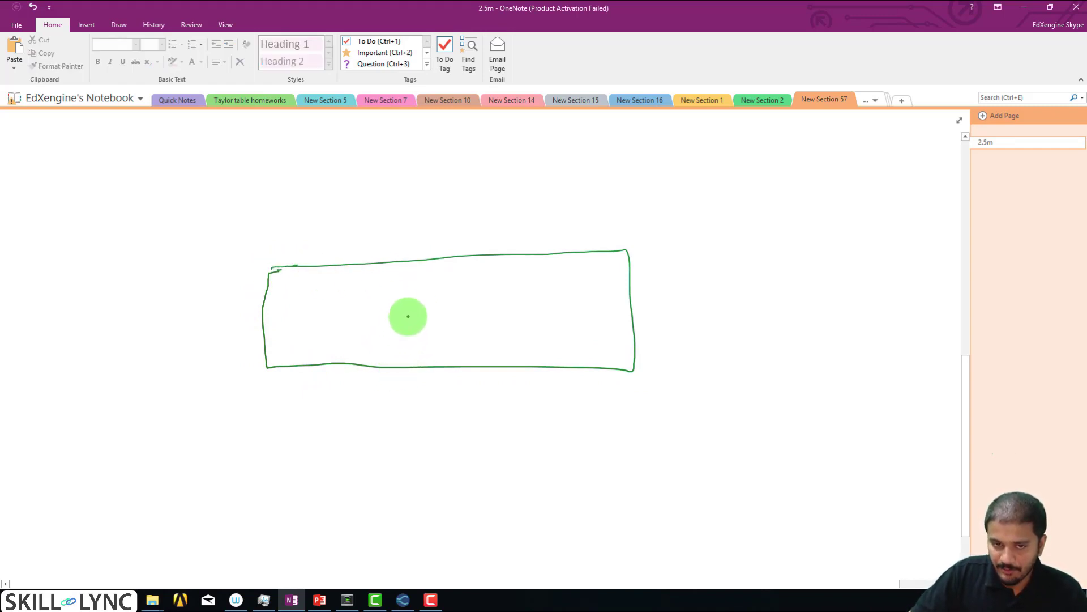
left_click_drag(408, 316, 425, 364)
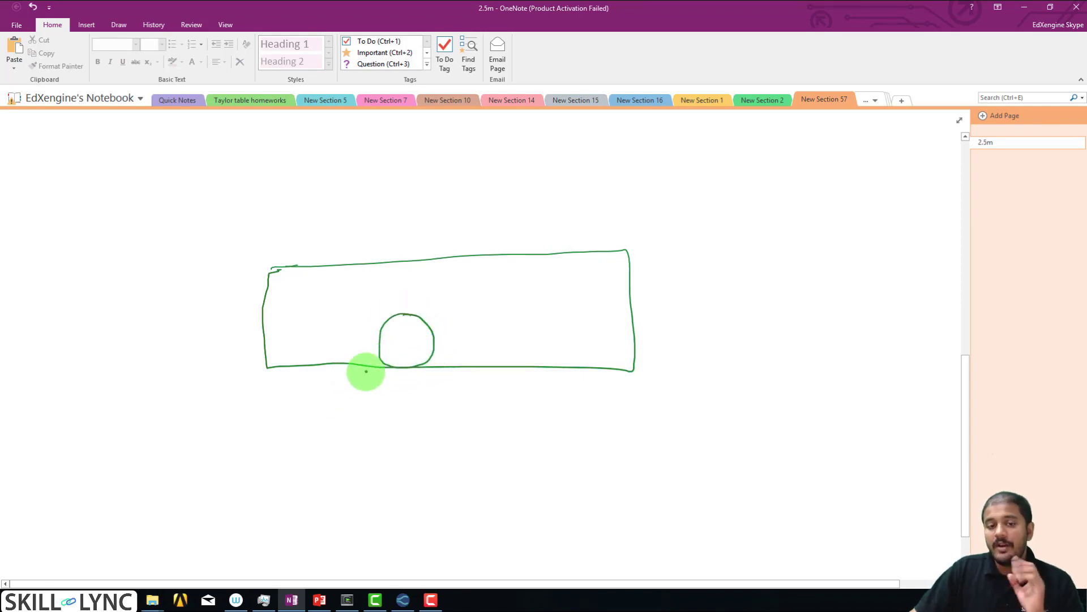
mouse_move(412, 378)
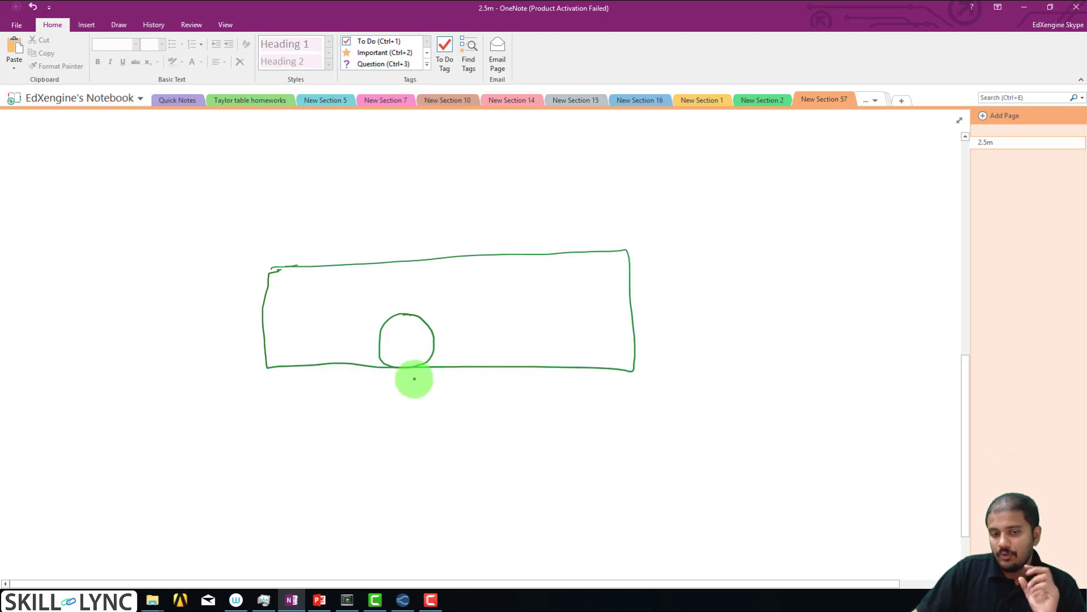
mouse_move(407, 355)
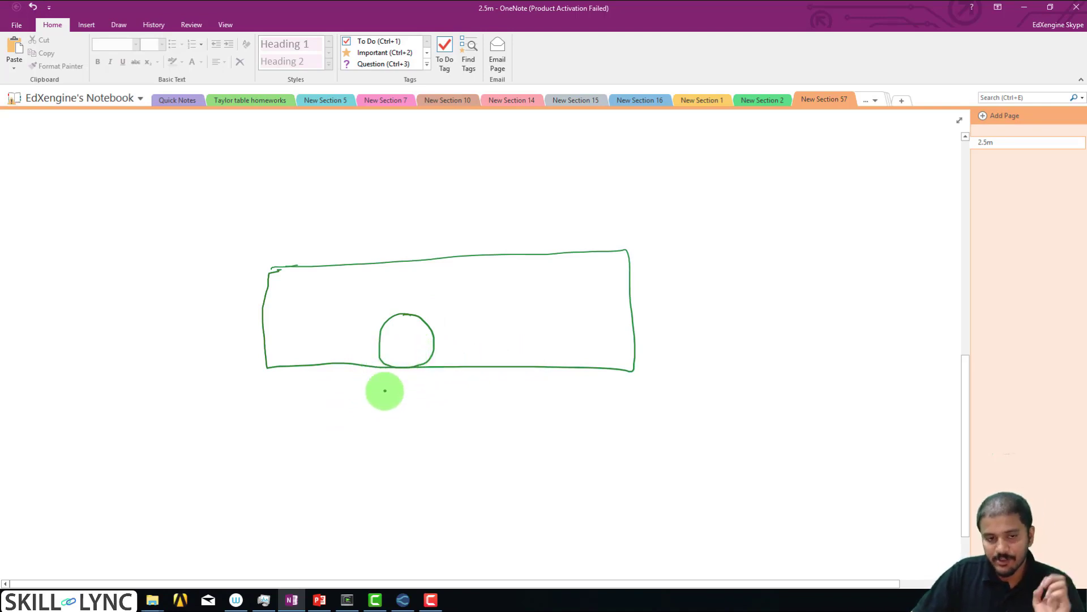
mouse_move(378, 391)
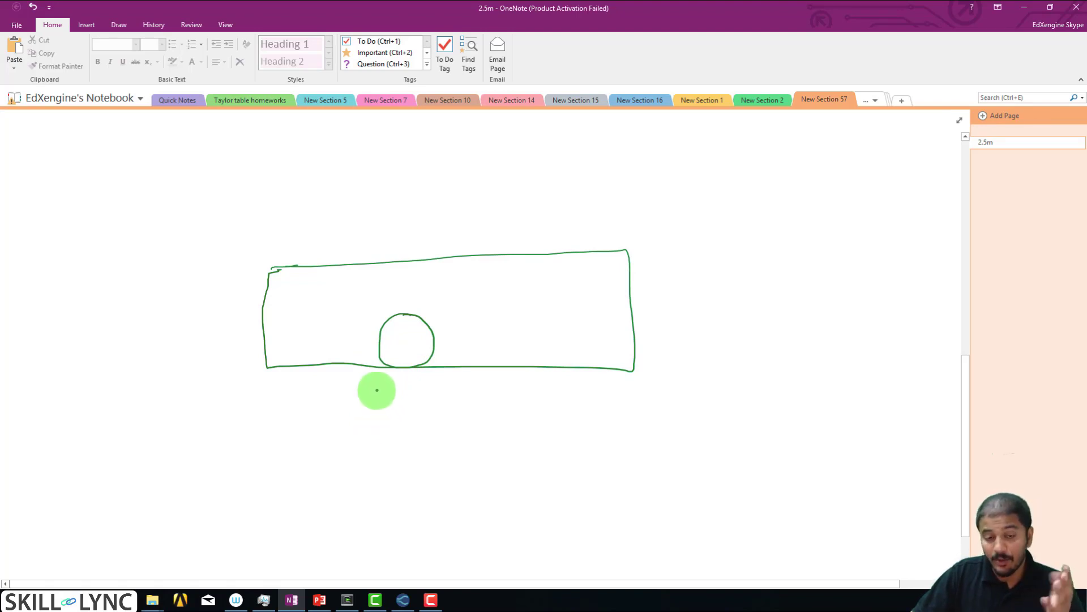
mouse_move(398, 385)
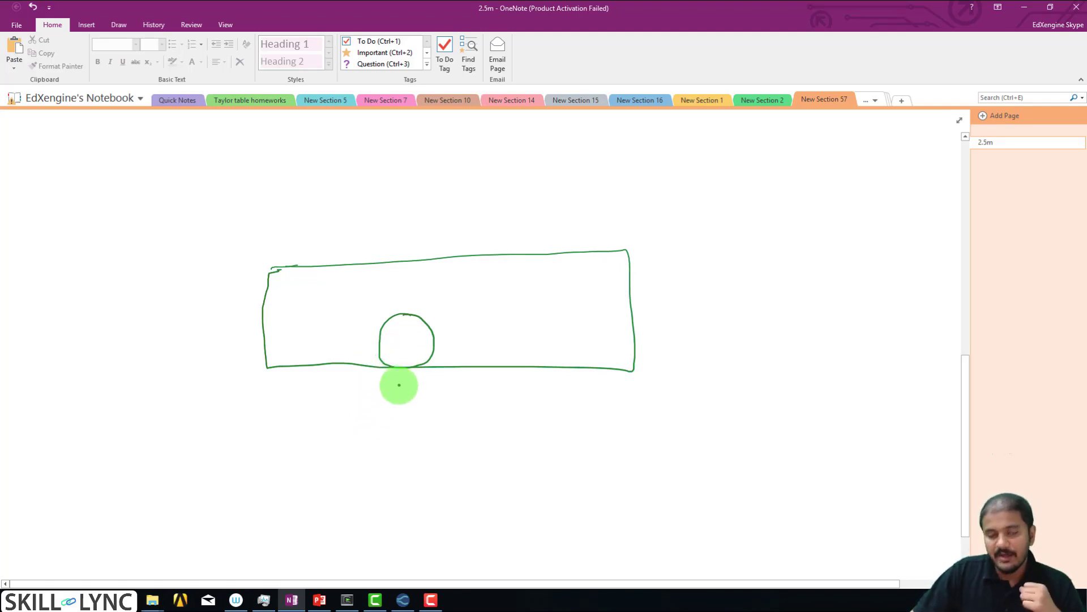
mouse_move(787, 277)
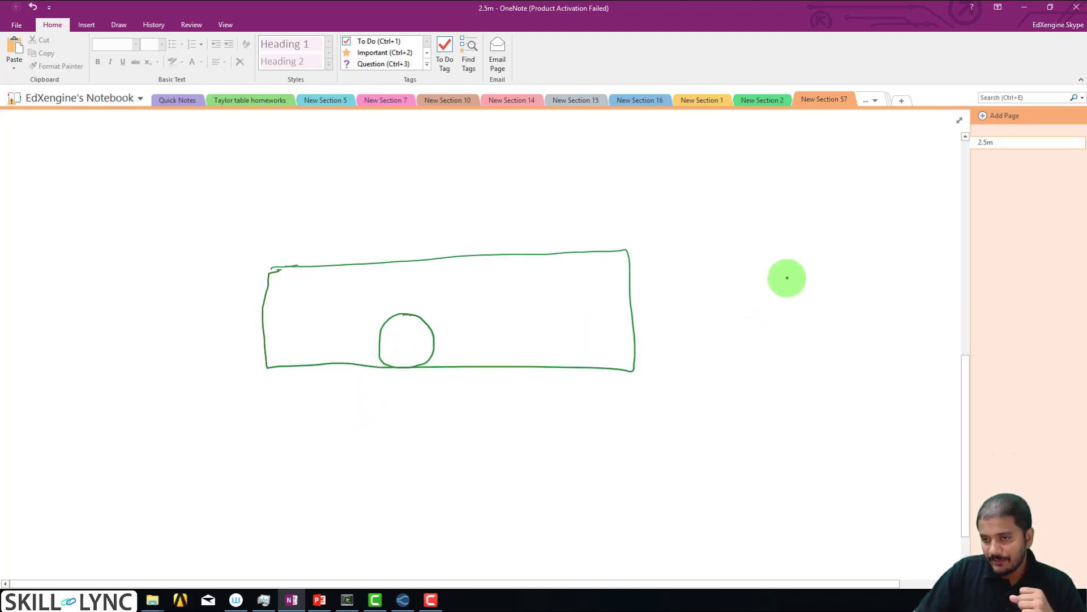
left_click_drag(784, 271, 756, 339)
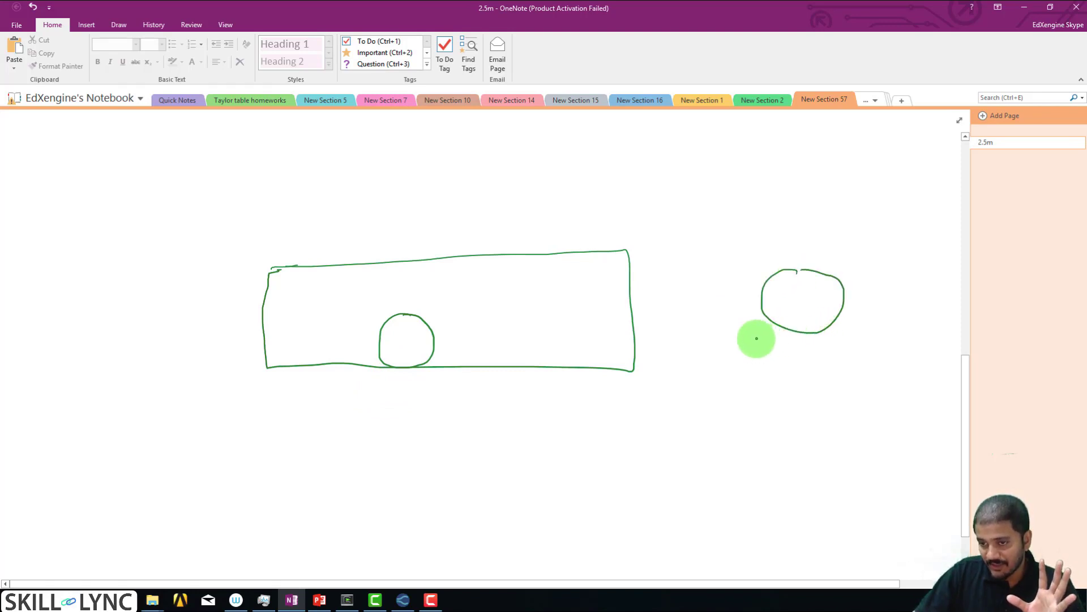
left_click_drag(748, 332, 809, 334)
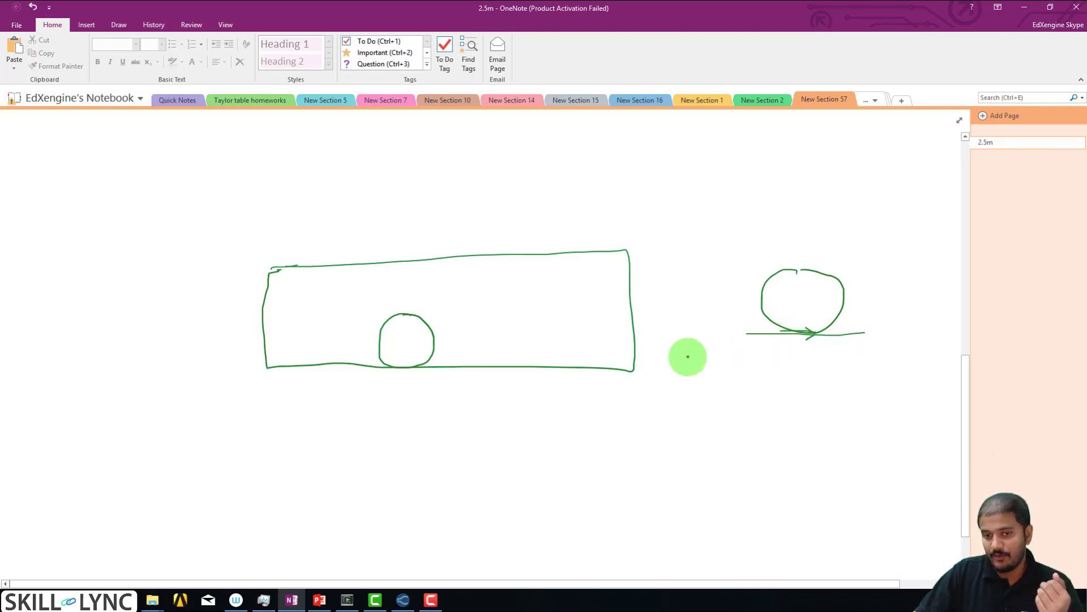
mouse_move(363, 408)
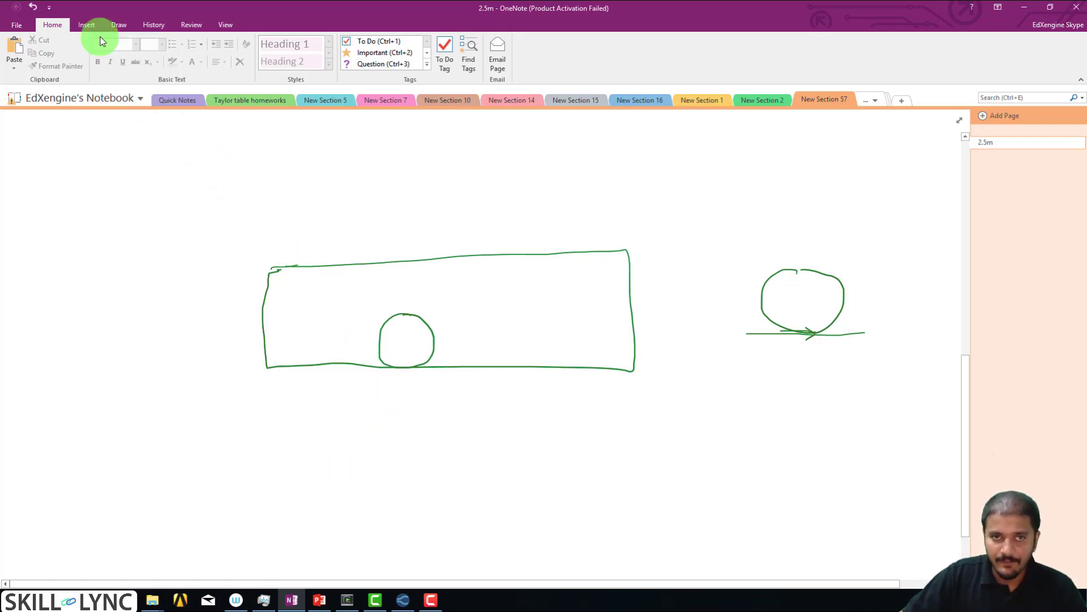
left_click(117, 25)
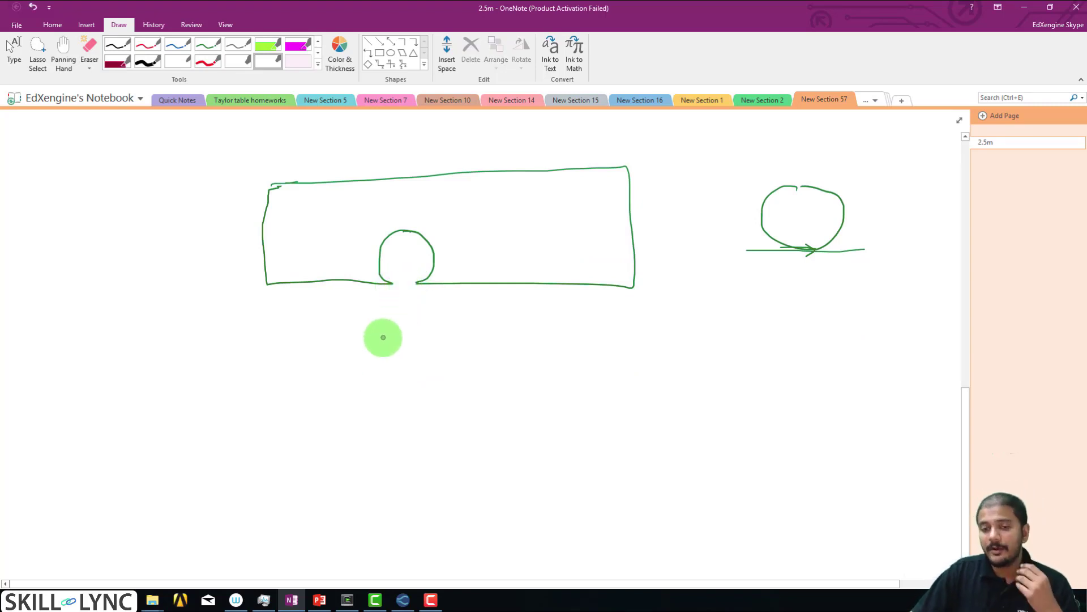
mouse_move(391, 306)
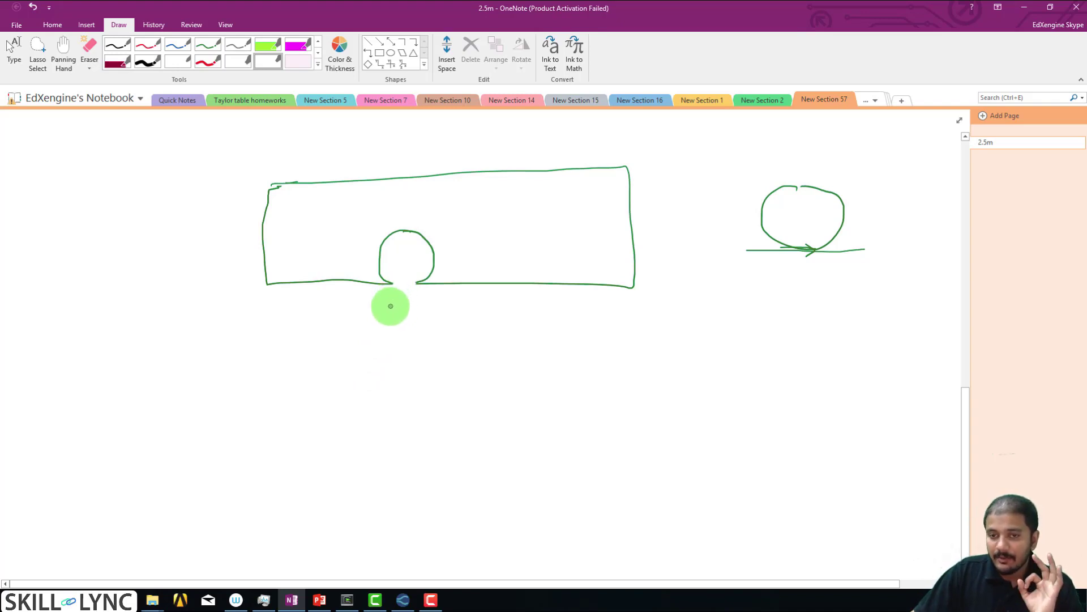
mouse_move(386, 308)
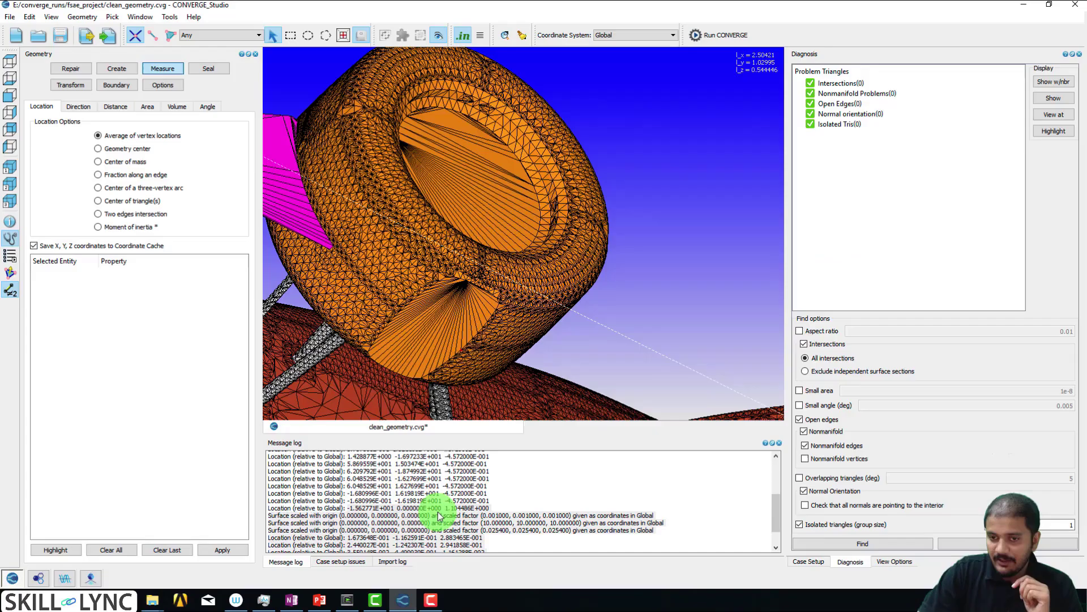
- Bring the car mesh back and zoom out to view it from underneath
left_click(472, 287)
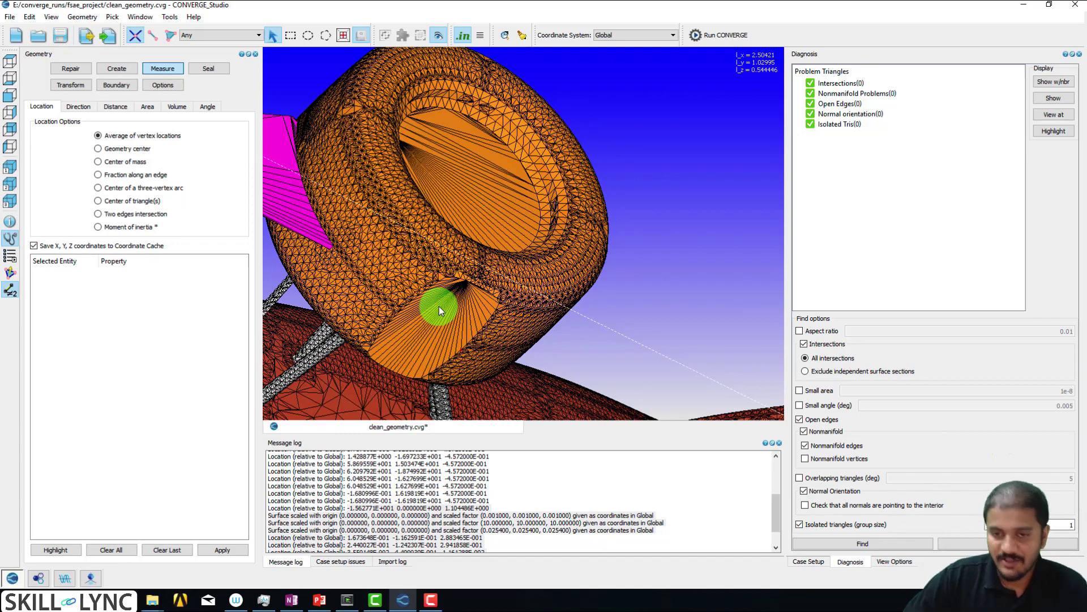
left_click_drag(441, 311, 490, 329)
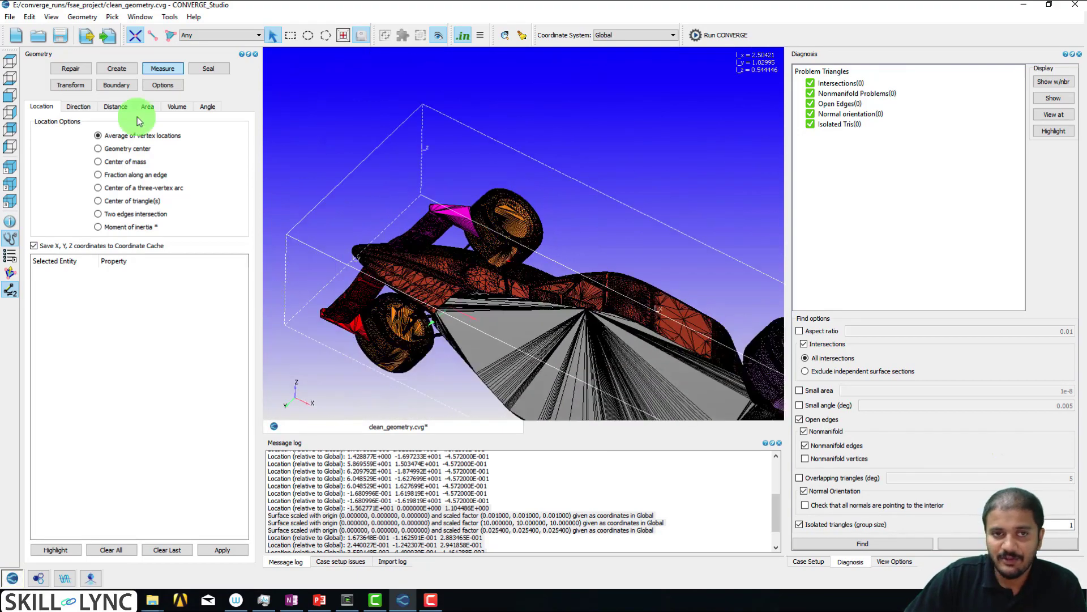
- Select the flat contact-patch triangles of two tires using By Angle 10 in Repair Delete
left_click(70, 68)
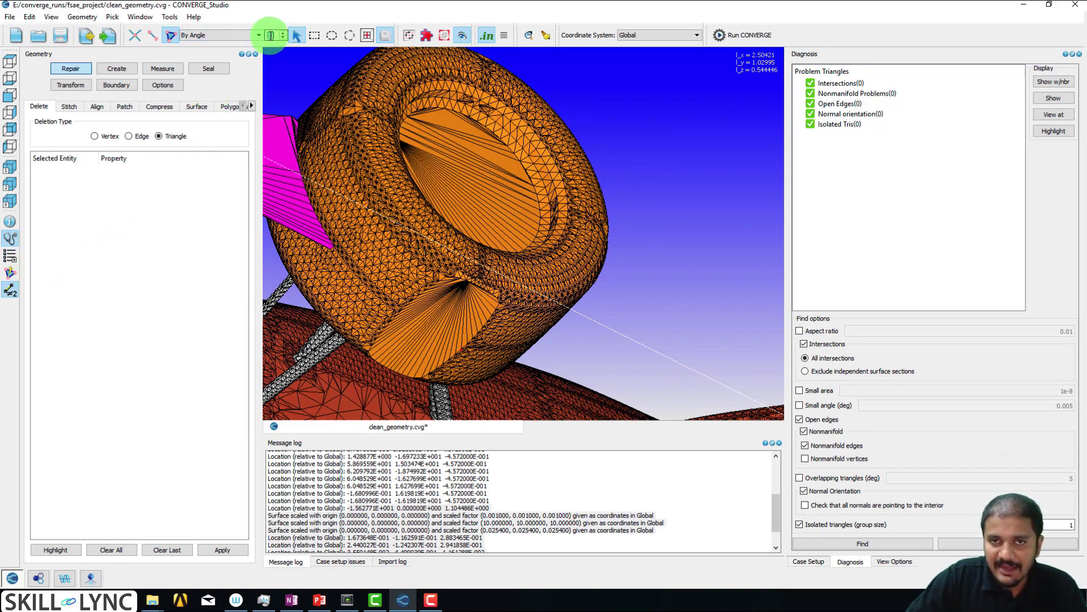
mouse_move(290, 38)
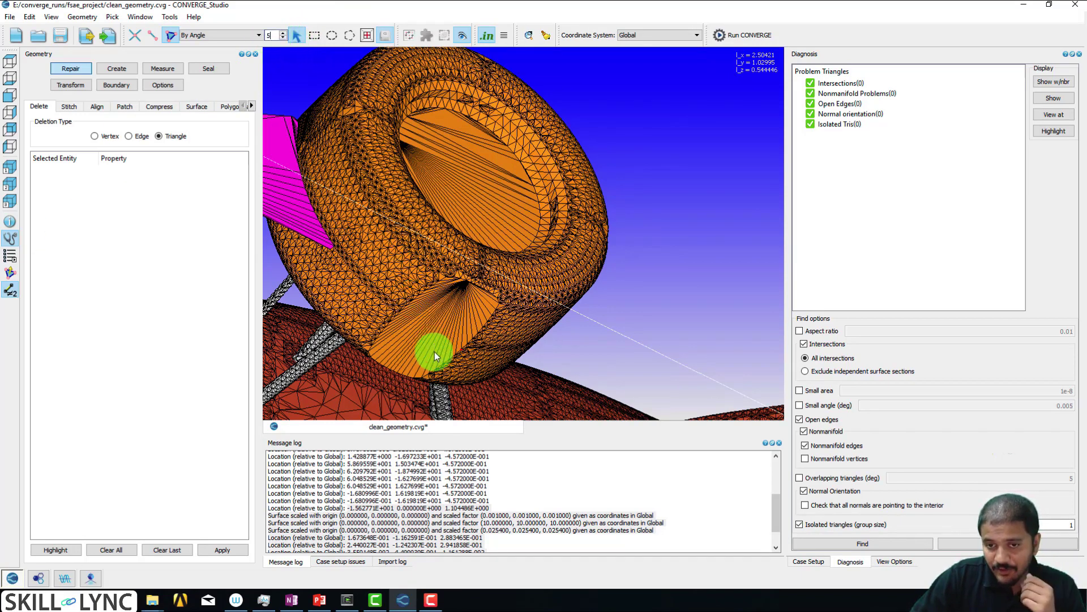
left_click(433, 352)
type("10")
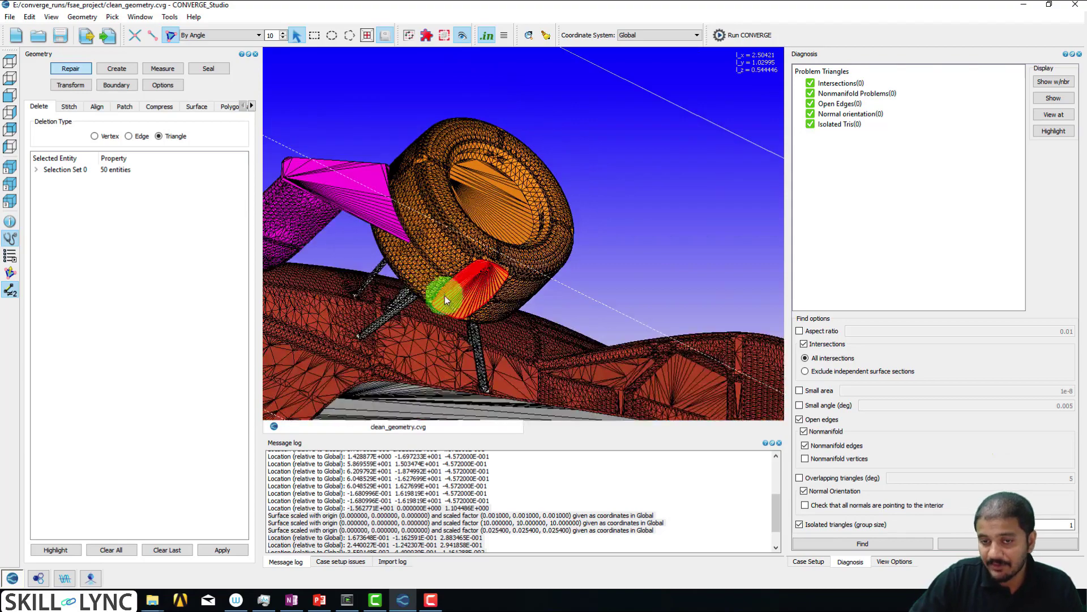
left_click_drag(444, 298, 499, 277)
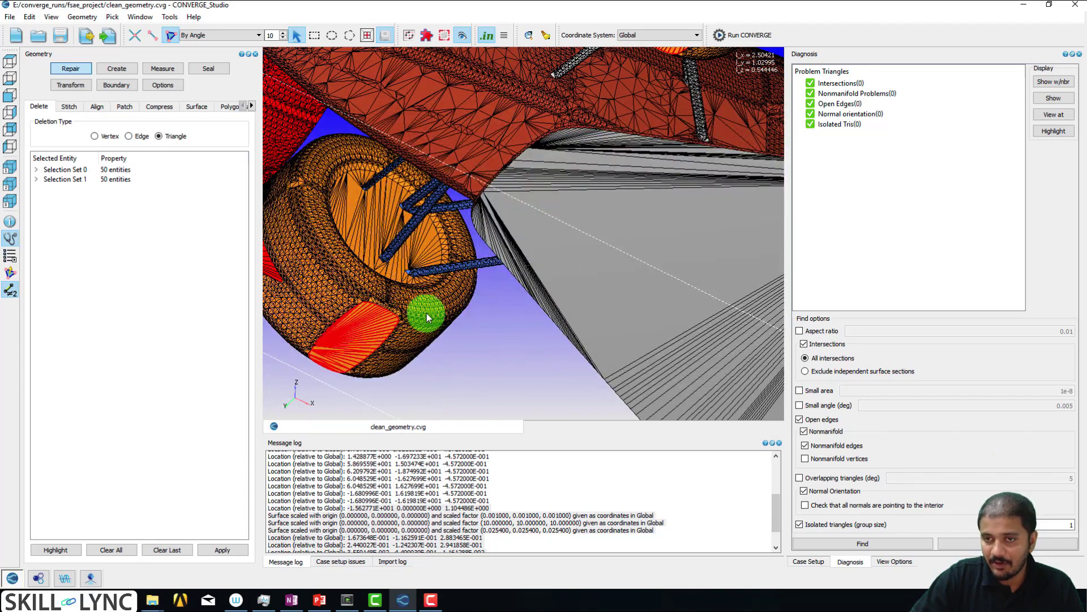
left_click_drag(426, 318, 641, 388)
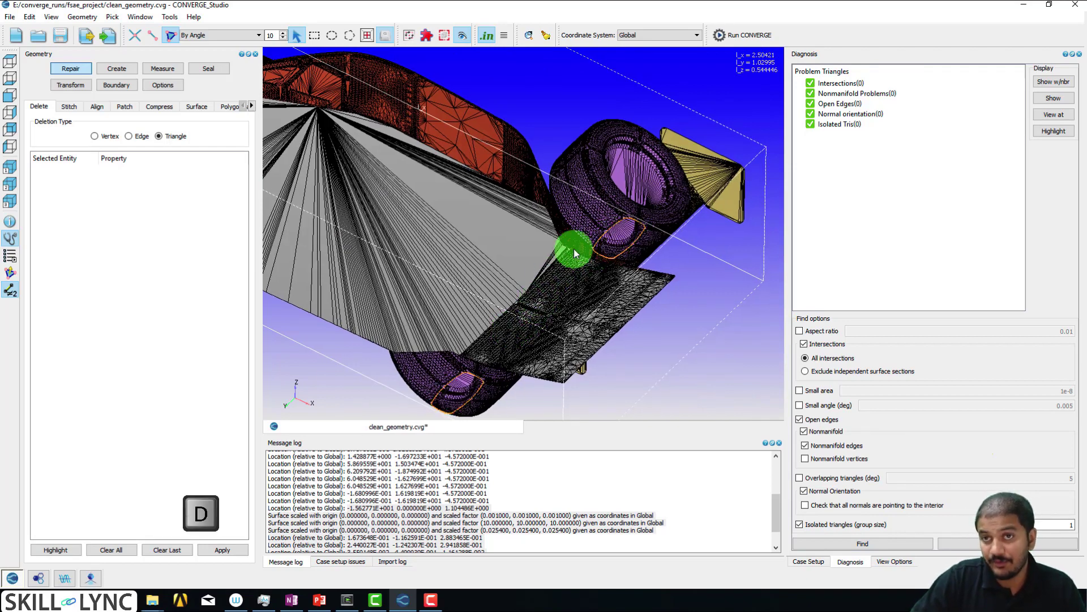
- Zoom into a tire to inspect the open hole left by the deleted patch
left_click_drag(575, 252, 468, 169)
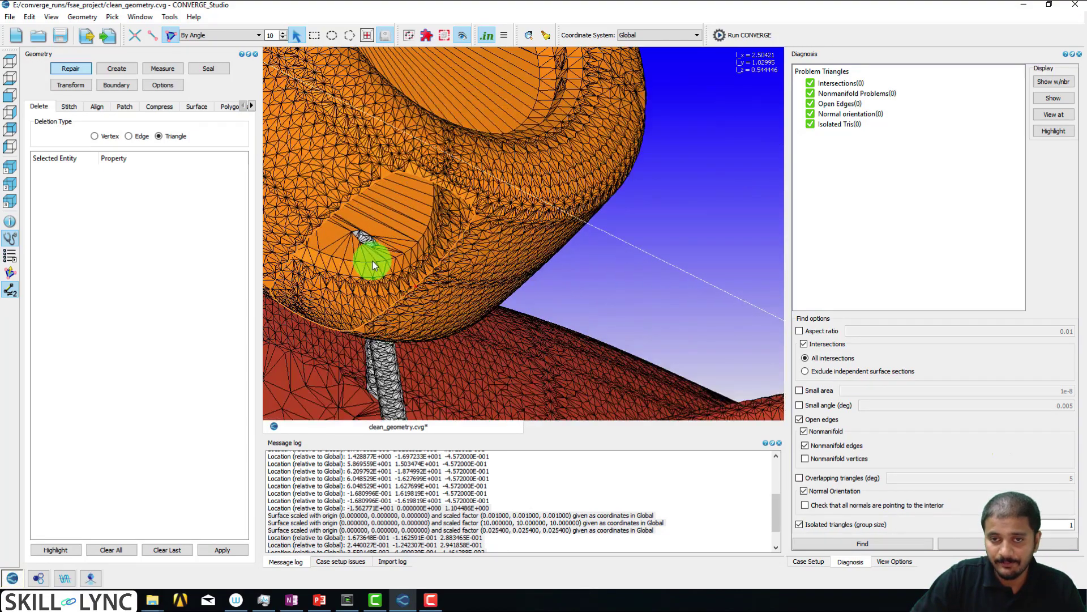
- Set the selection filter to By Open Edge
left_click(162, 68)
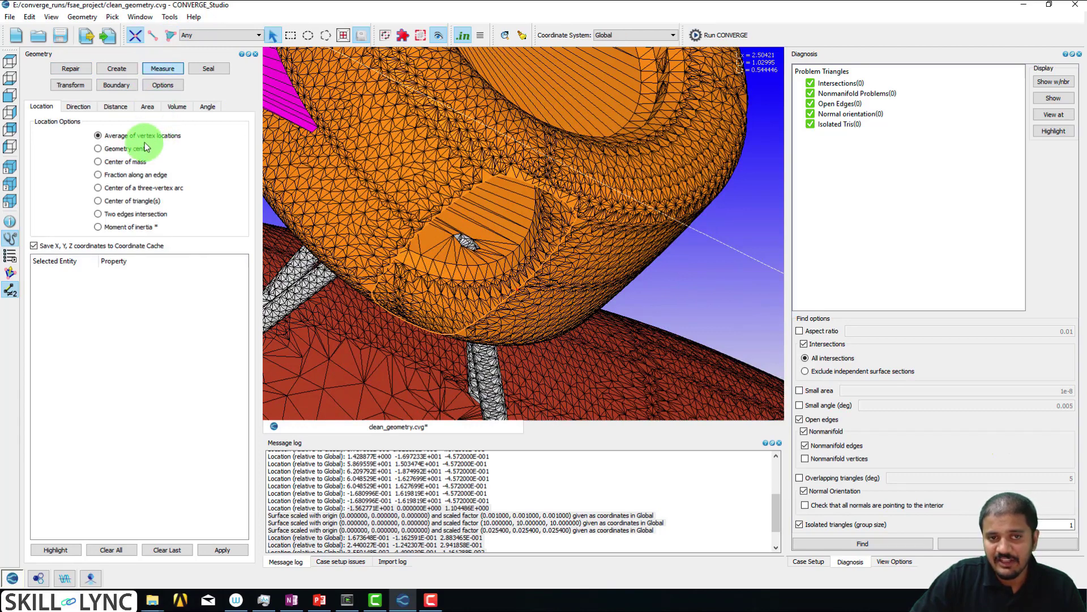
left_click(253, 34)
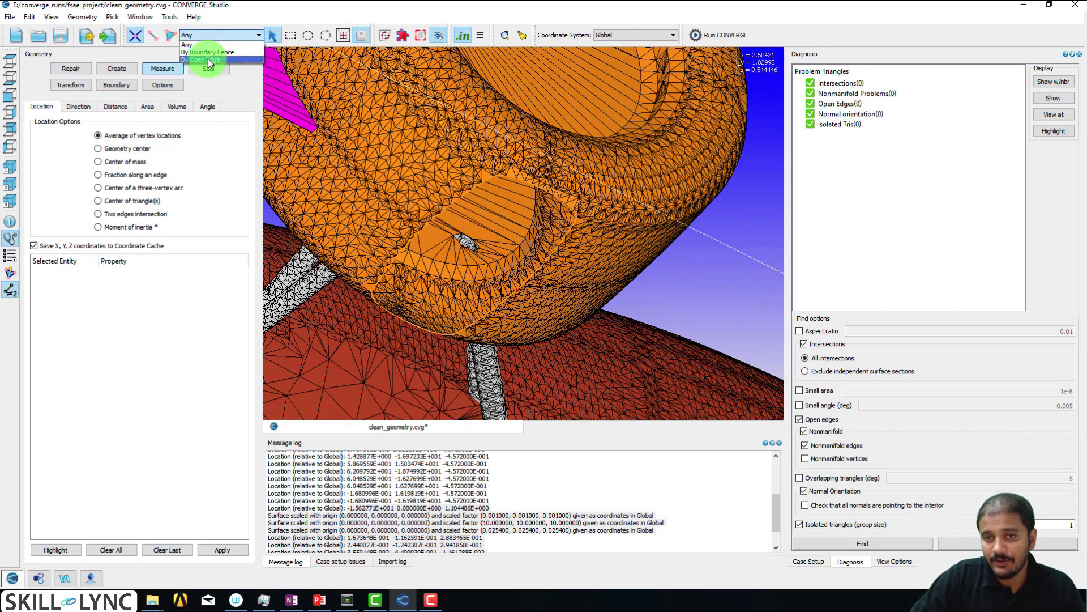
left_click(204, 58)
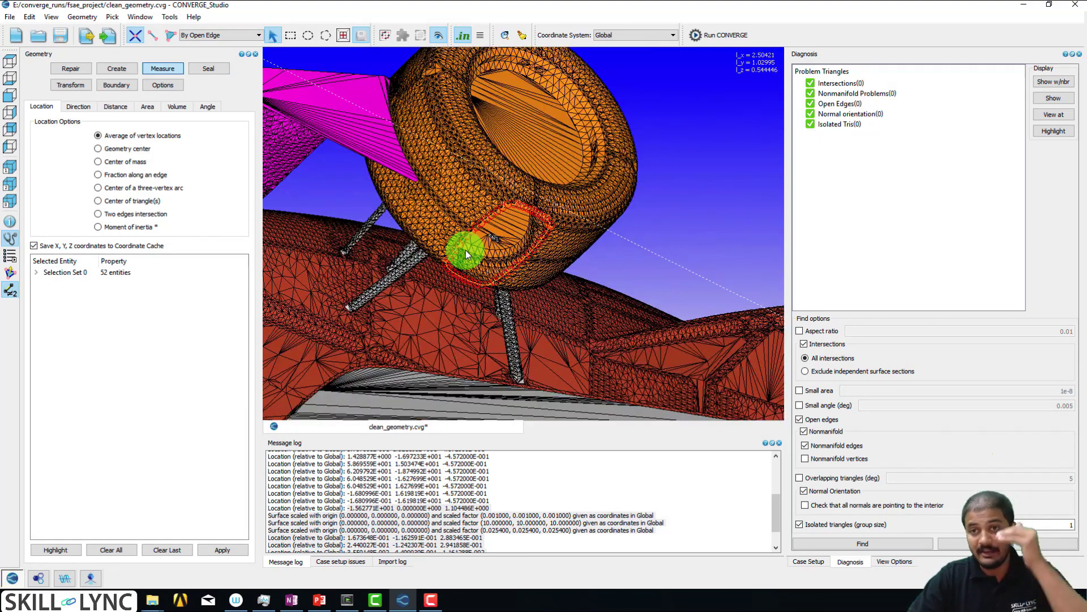
- Measure the front tire's open-edge loop locations, all at z -1.161288E-002
left_click_drag(468, 253, 469, 198)
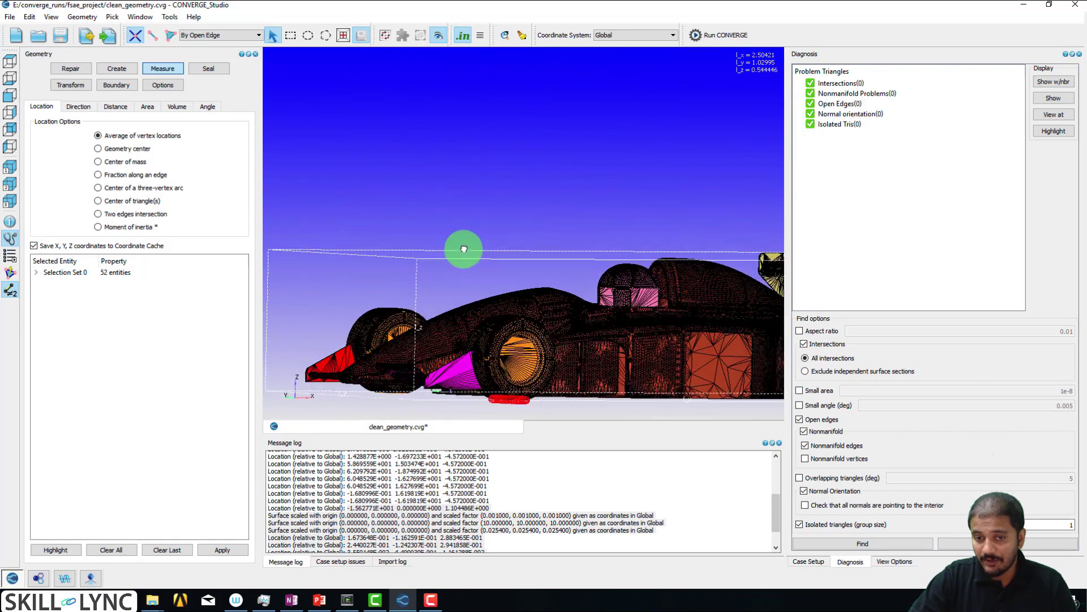
left_click_drag(463, 248, 464, 279)
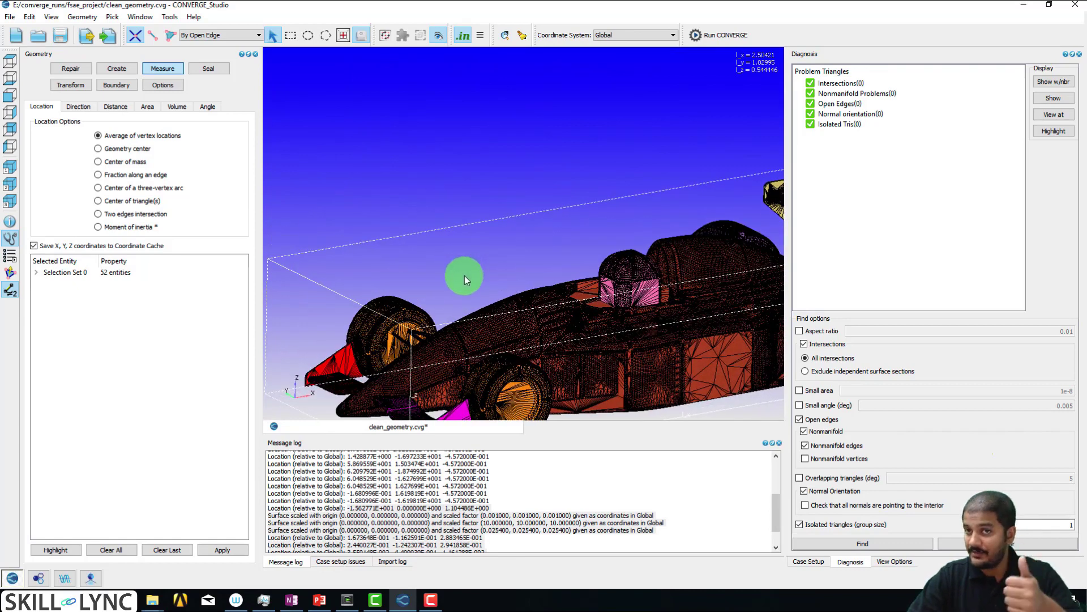
left_click_drag(465, 279, 512, 204)
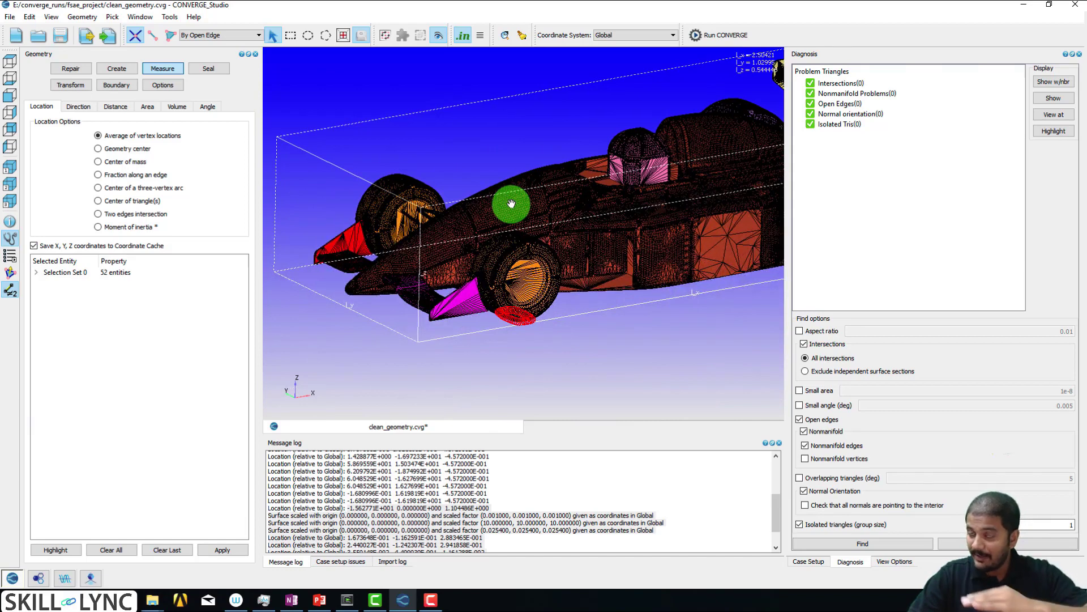
mouse_move(229, 490)
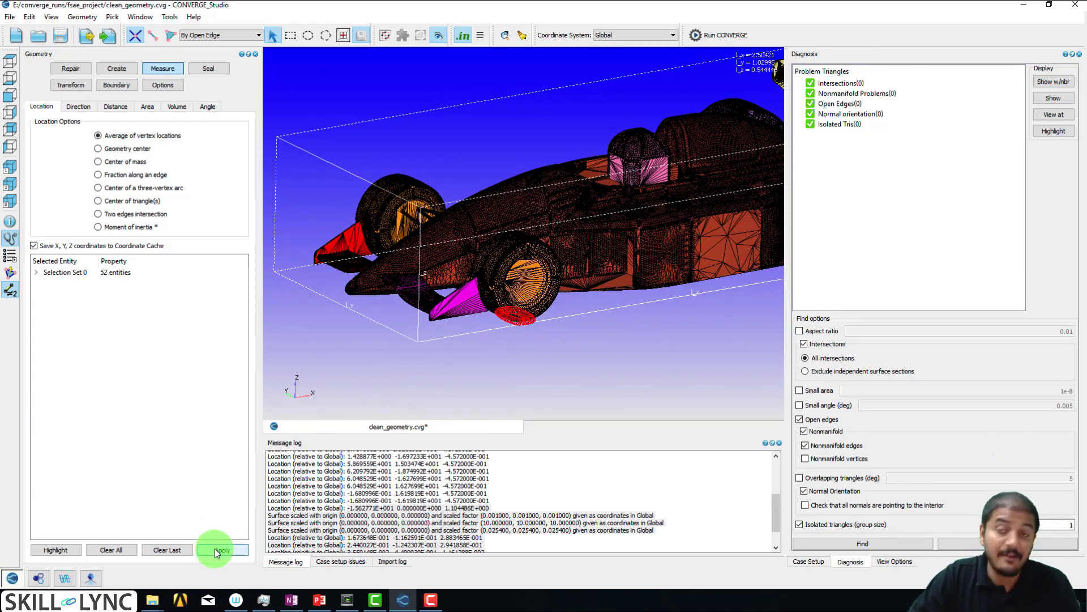
left_click(222, 549)
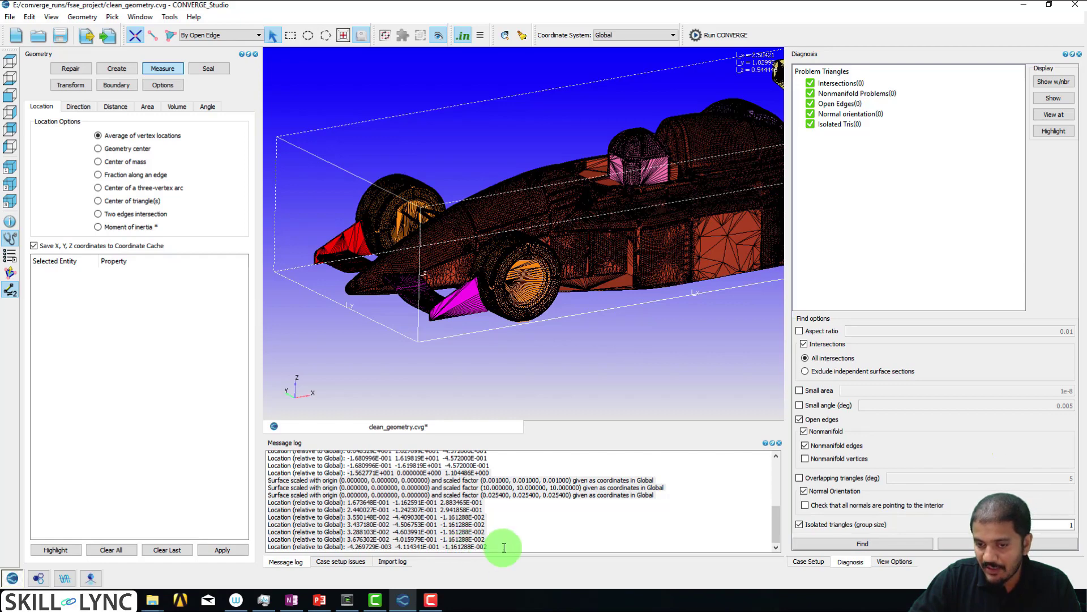
mouse_move(505, 385)
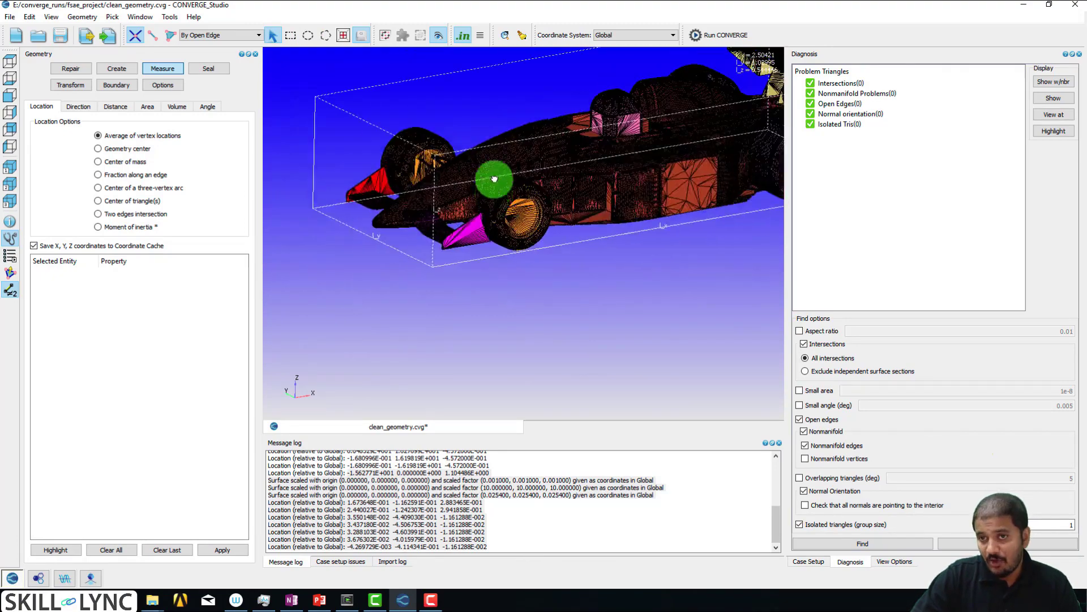
left_click_drag(494, 179, 540, 163)
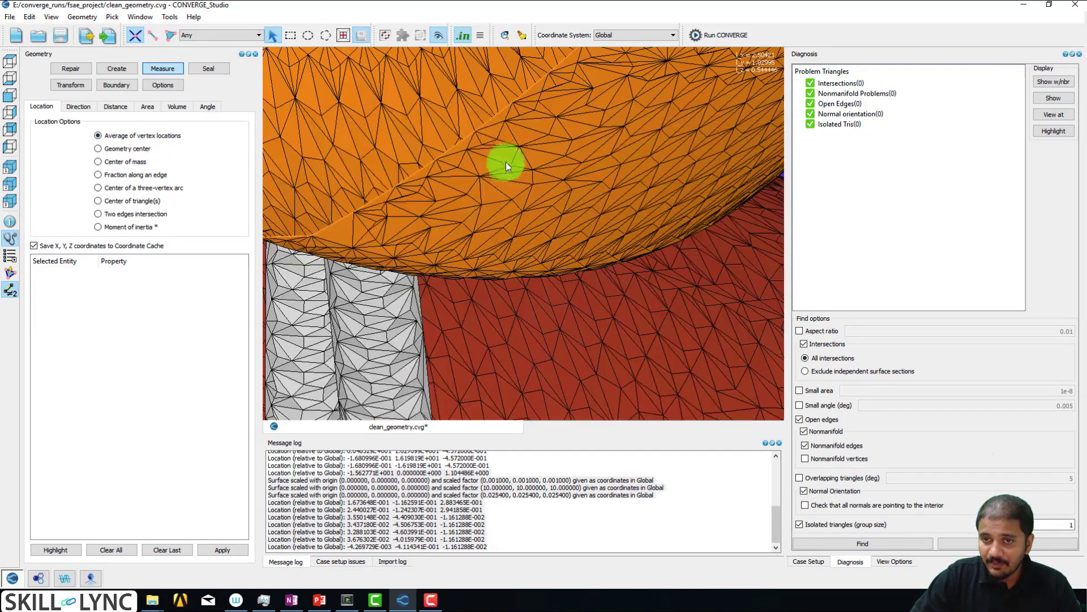
- Log the rear tire's open-edge locations and confirm they share z -1.161288E-002
left_click(479, 135)
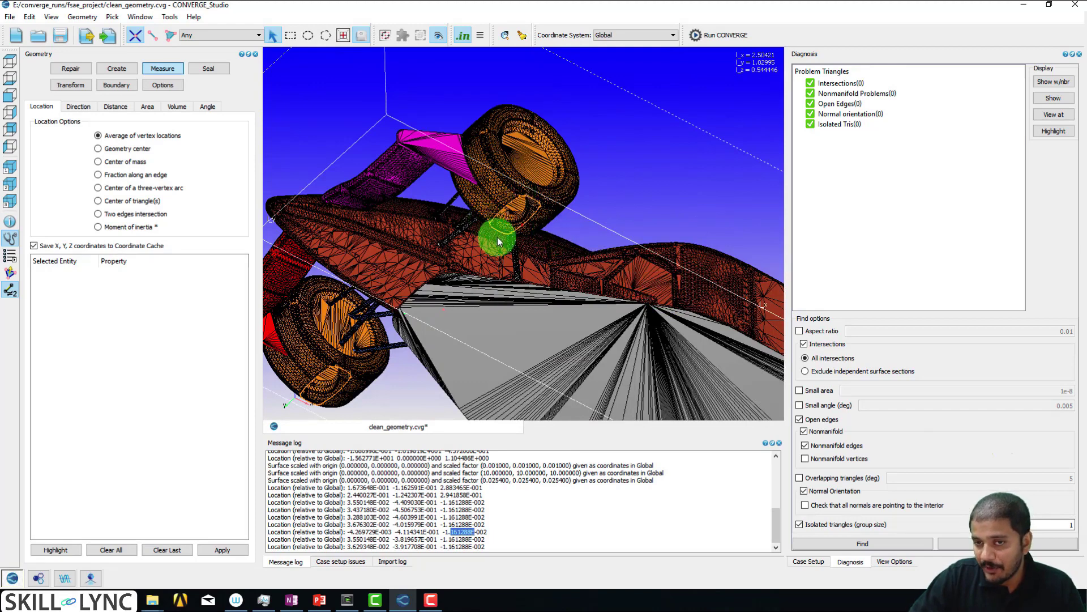
left_click_drag(500, 243, 441, 232)
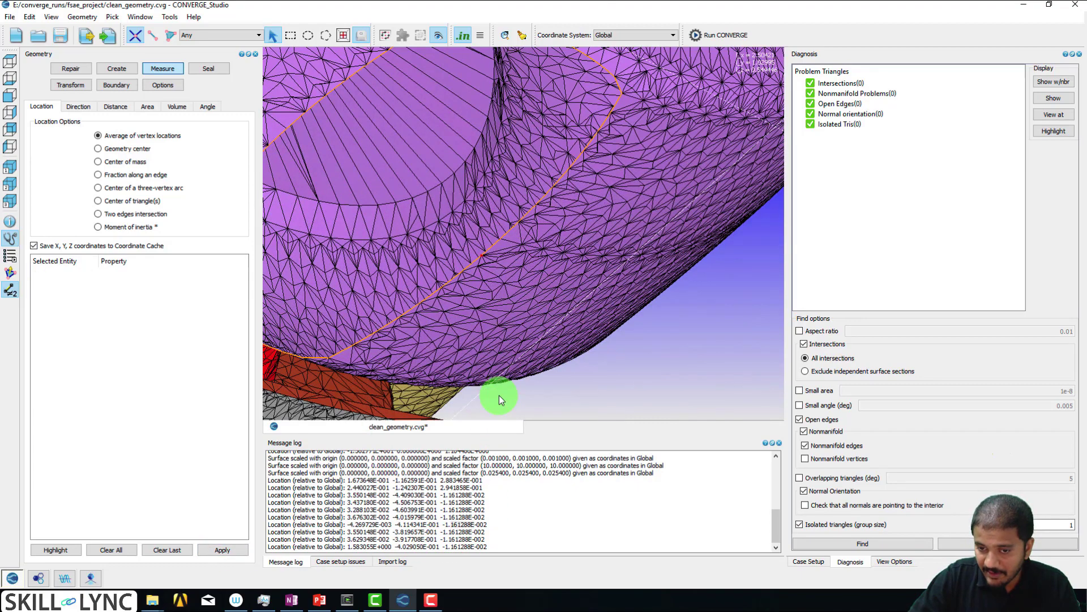
left_click_drag(499, 398, 714, 168)
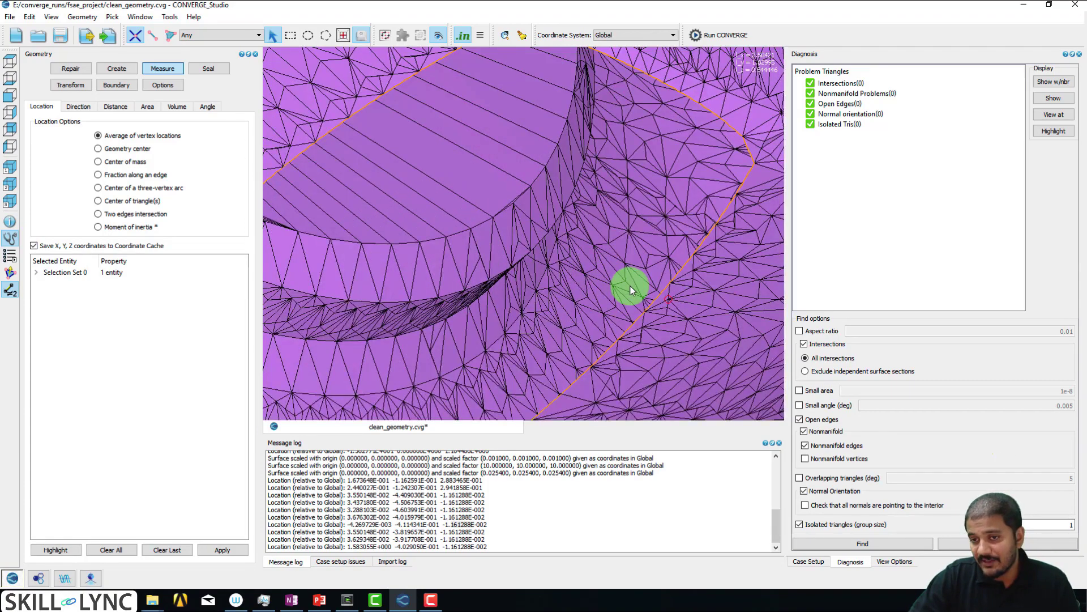
left_click_drag(631, 288, 565, 260)
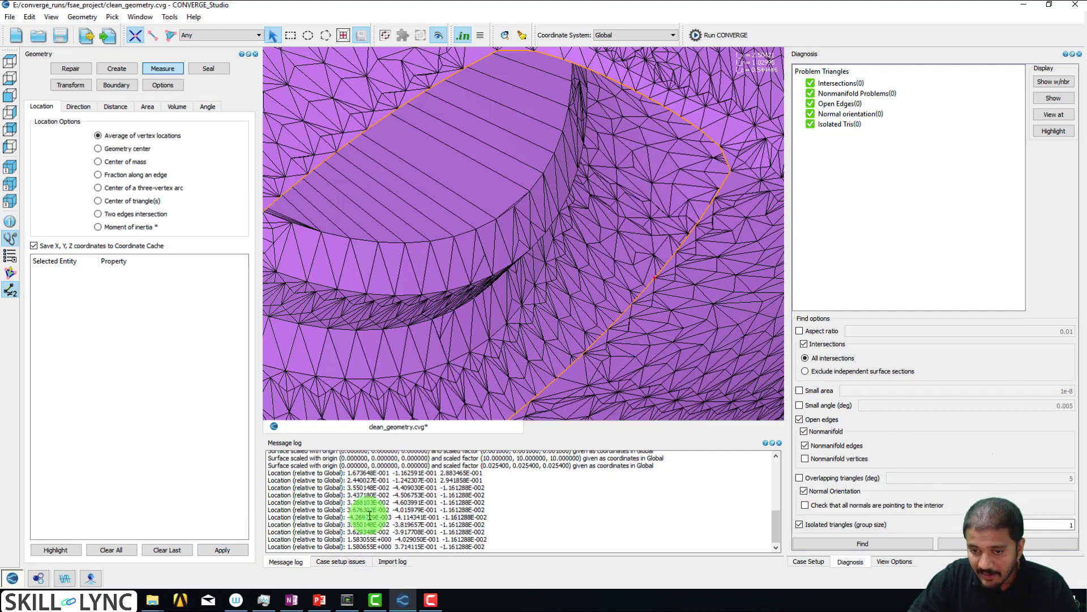
left_click(524, 240)
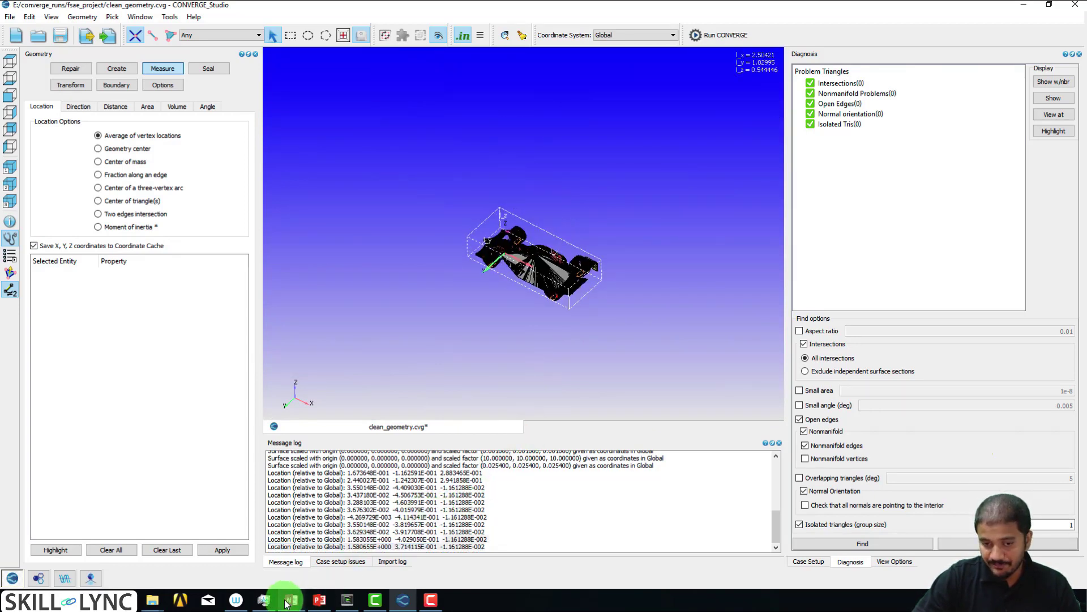
left_click(288, 601)
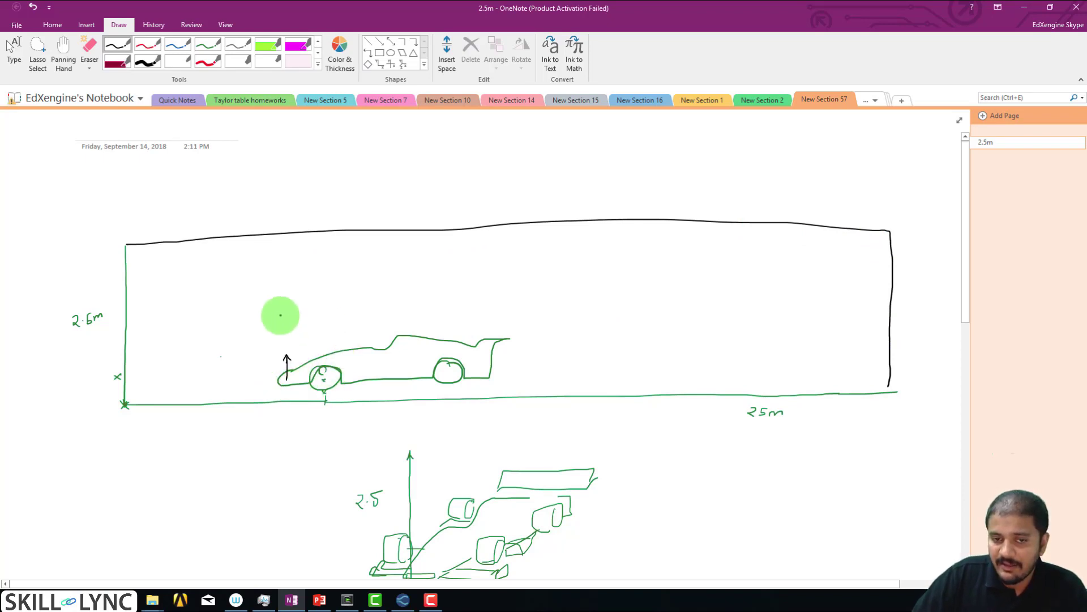
left_click_drag(279, 316, 504, 303)
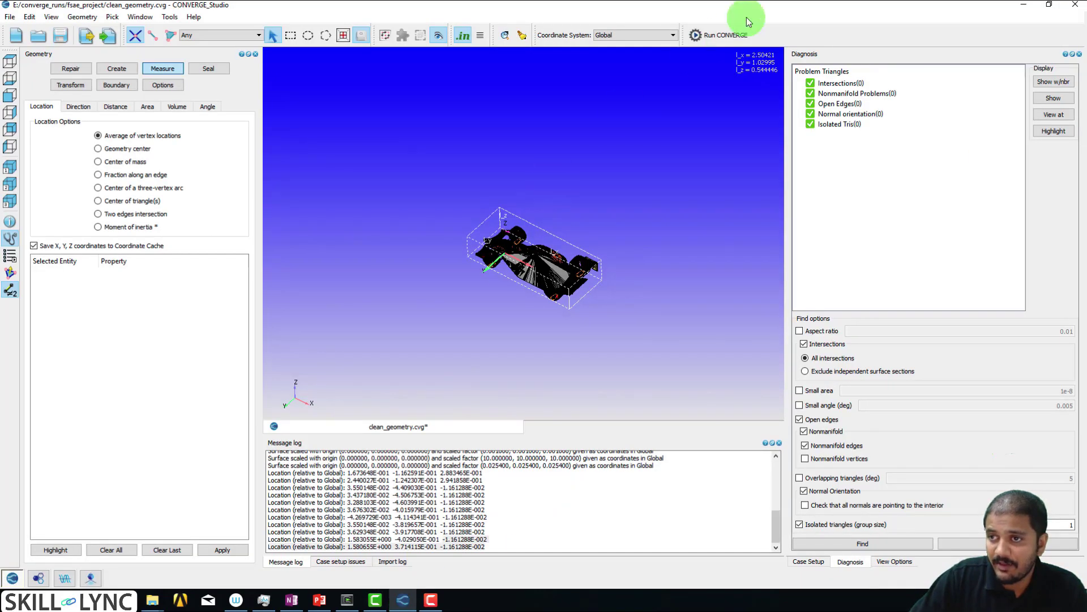
mouse_move(752, 64)
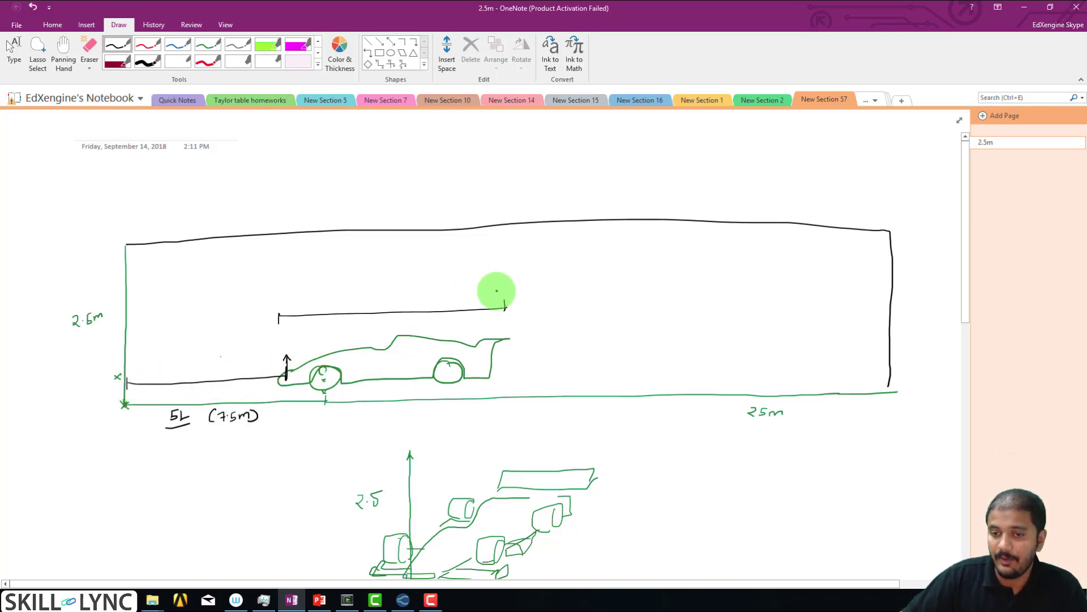
mouse_move(372, 381)
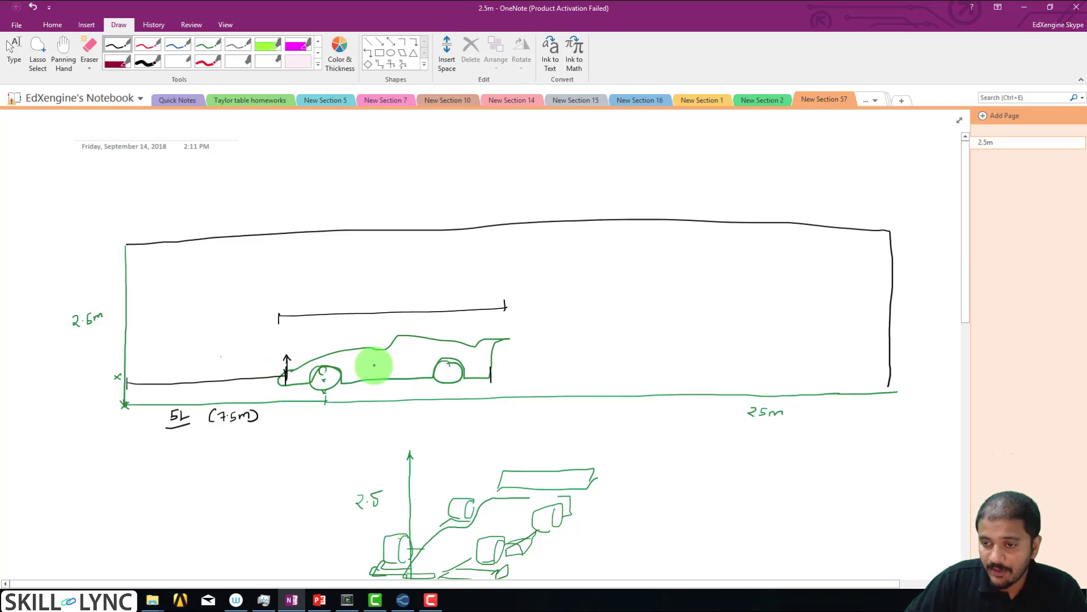
mouse_move(837, 368)
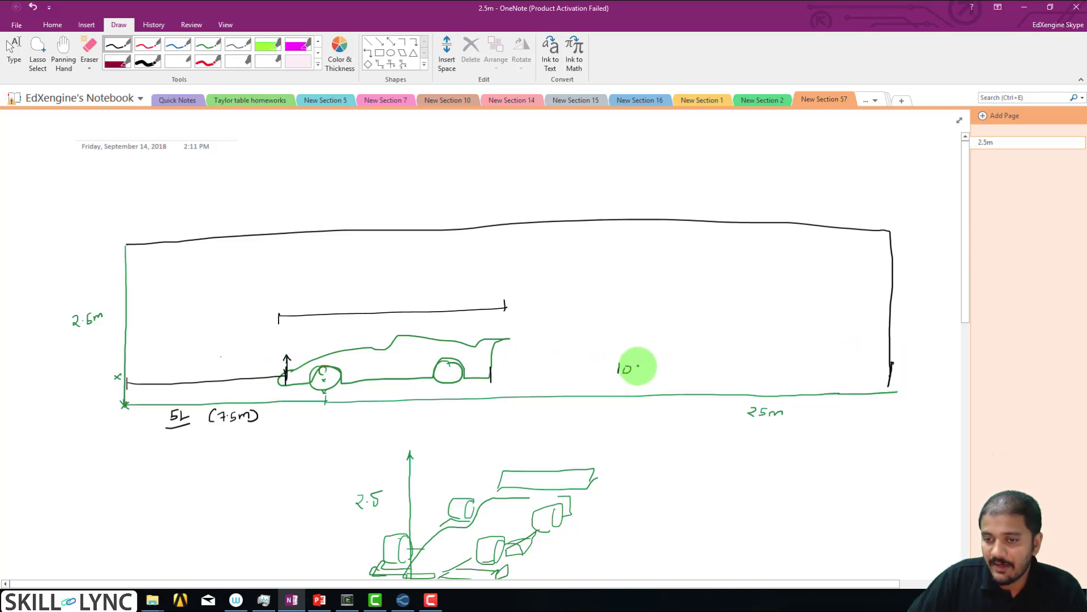
- Annotate the tunnel sketch with 10L downstream and a 2.5m clearance
left_click_drag(639, 367, 680, 398)
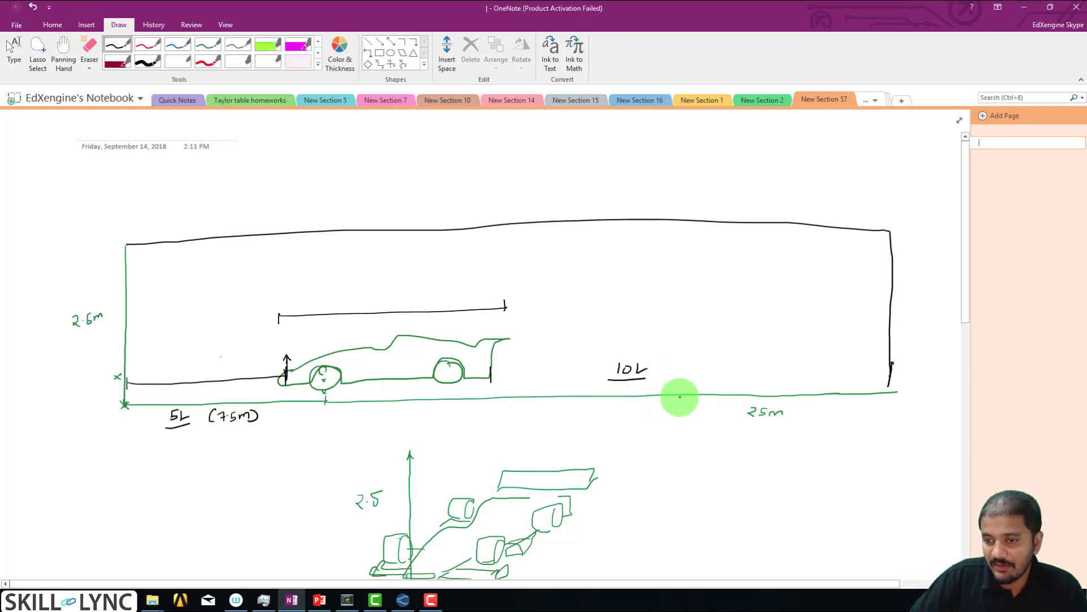
mouse_move(285, 416)
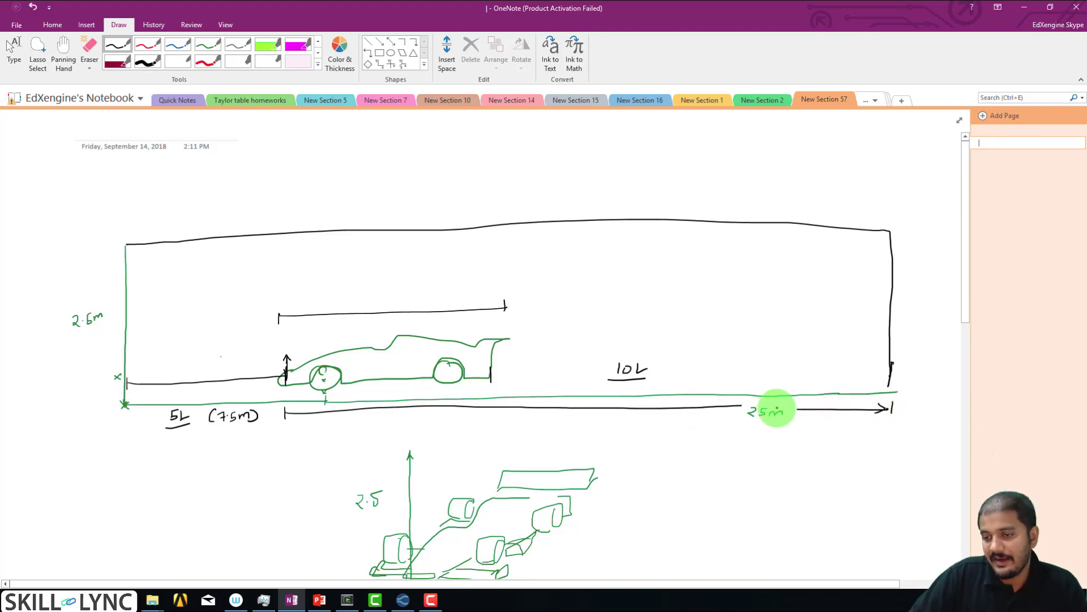
mouse_move(758, 360)
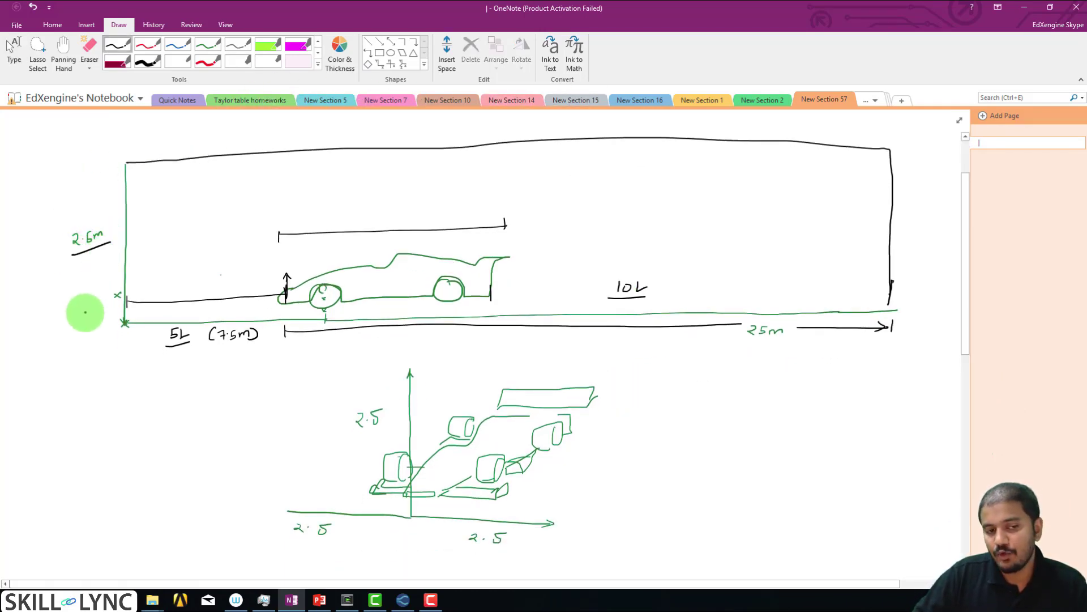
type("2.5m")
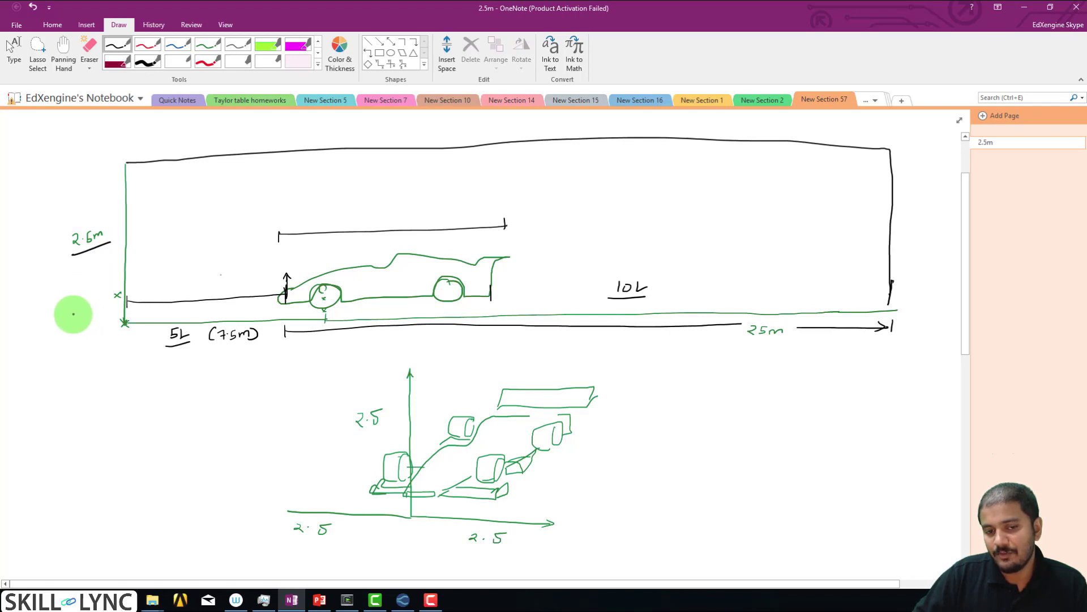
mouse_move(373, 374)
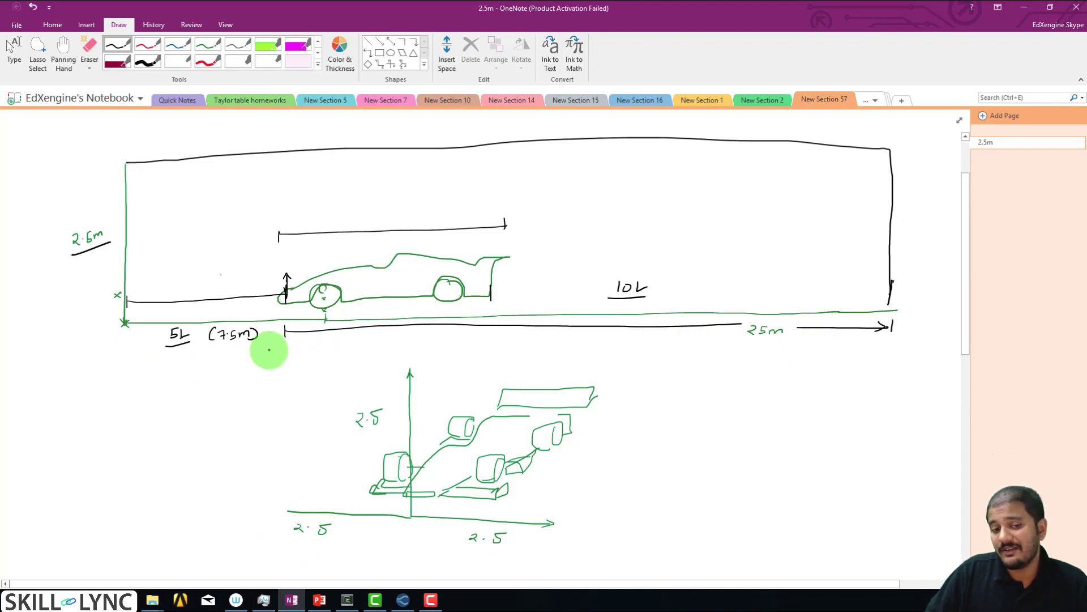
mouse_move(292, 495)
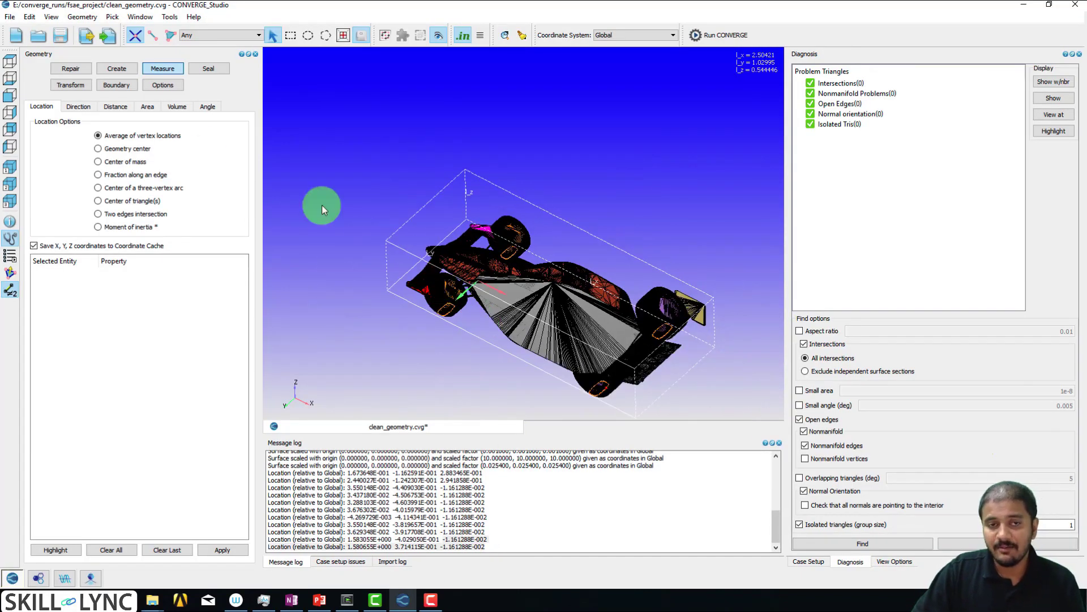
- Switch to Geometry Create, view the car from above, and show the boundary list
left_click(117, 68)
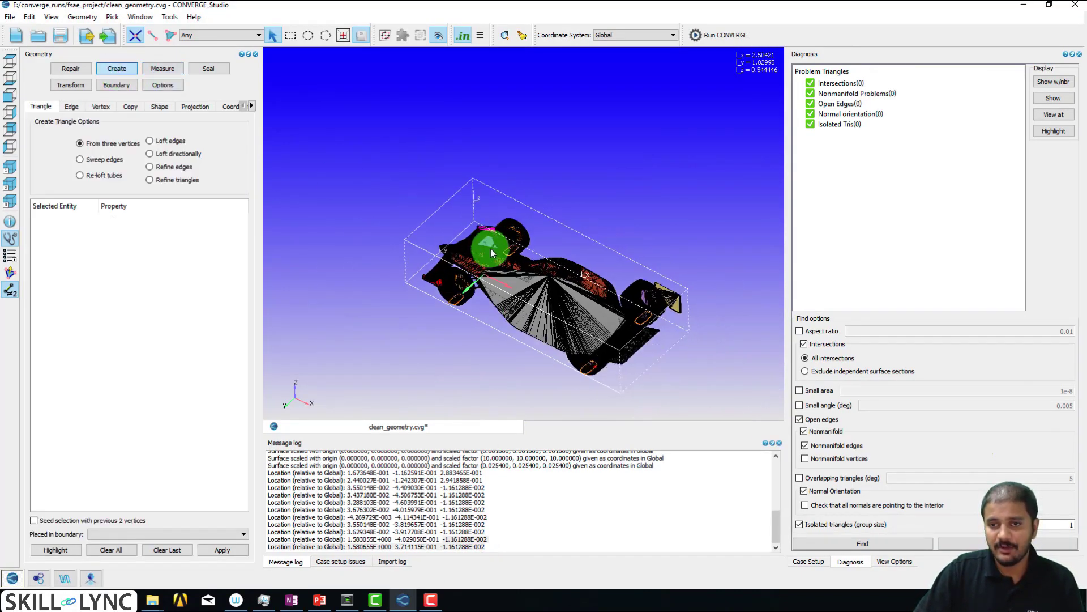
left_click_drag(492, 250, 492, 267)
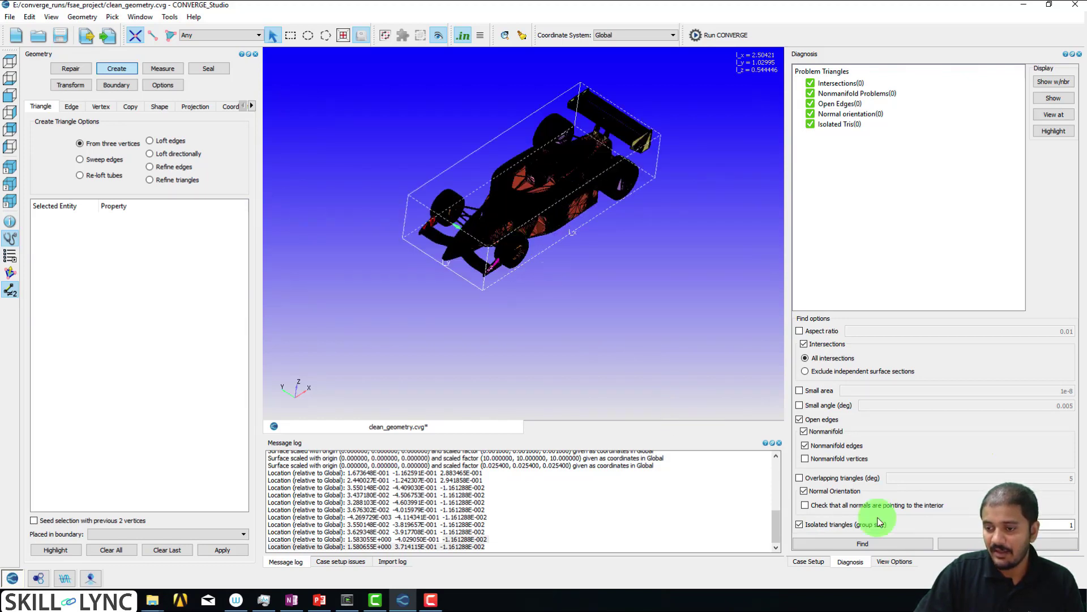
left_click(894, 560)
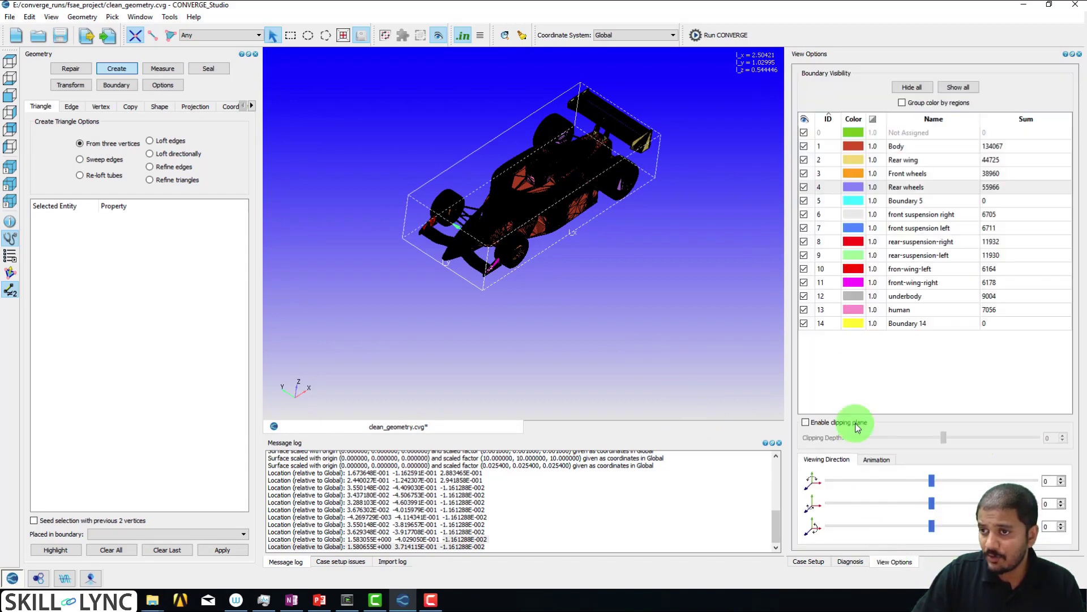